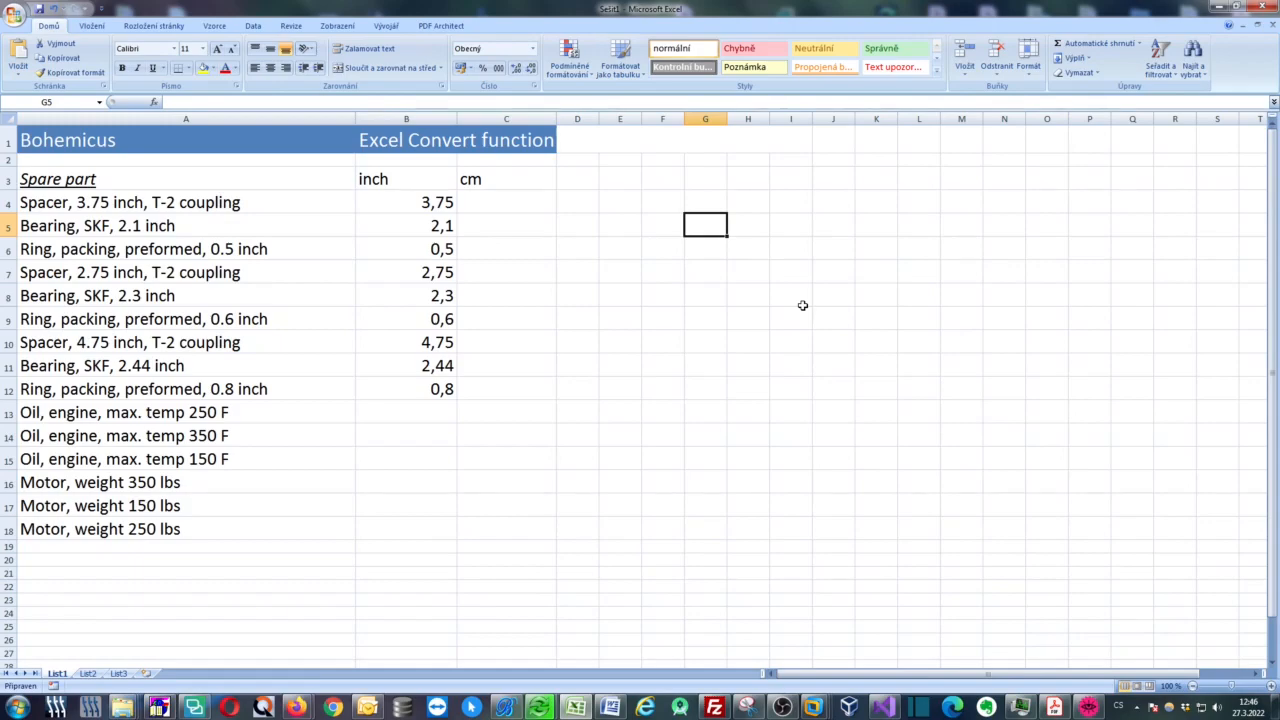
pyautogui.moveTo(804, 304)
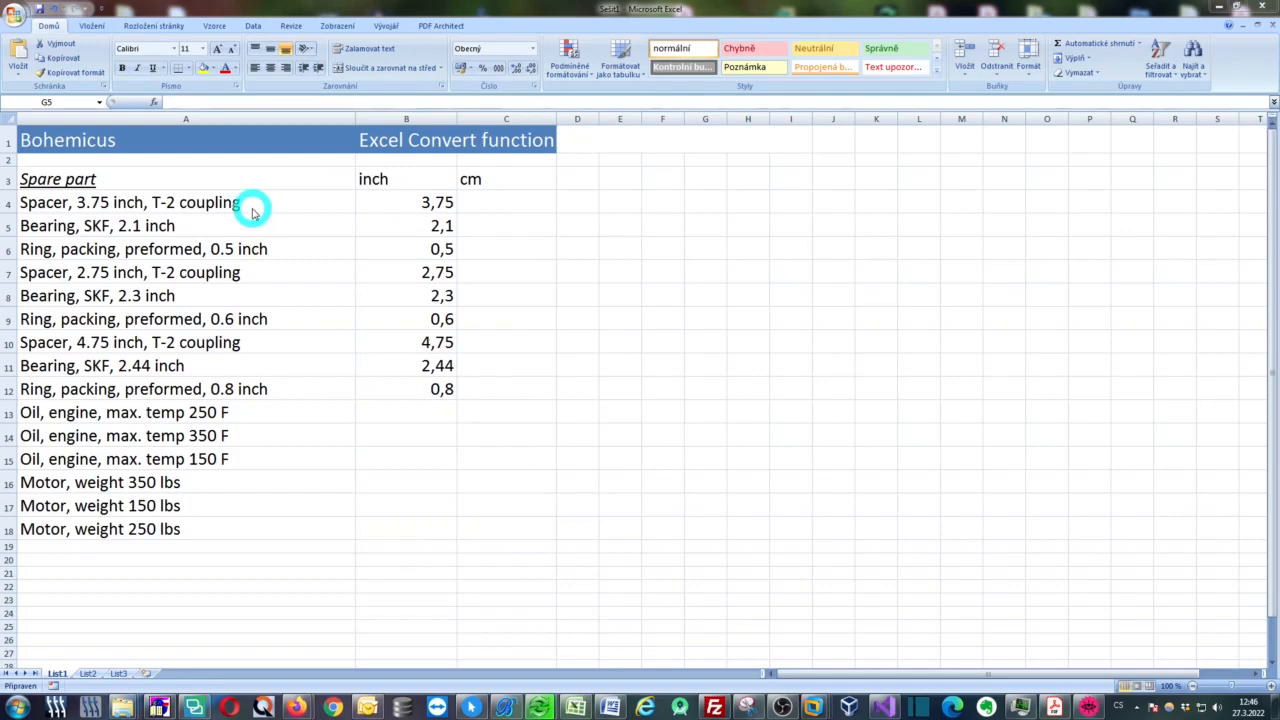
# Enter =CONVERT(B4;"in";"cm") in C4 to turn the 3,75 inches from B4 into centimetres.
pyautogui.click(504, 708)
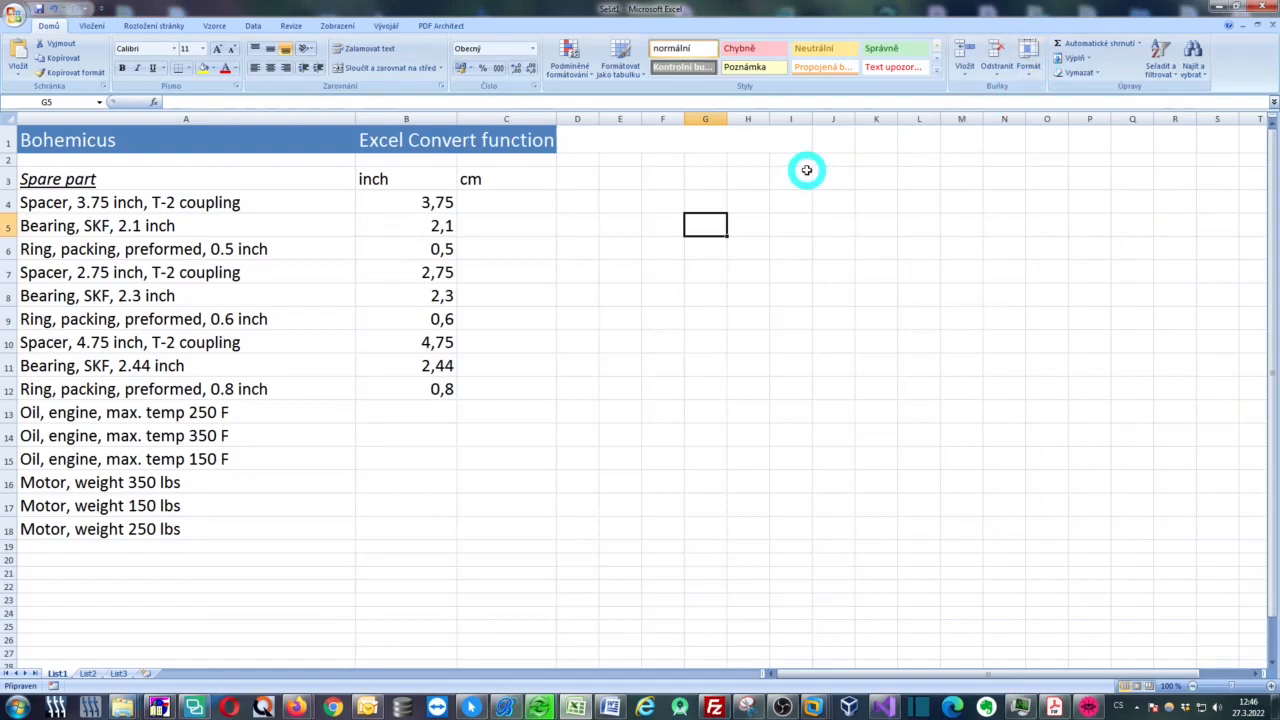
pyautogui.moveTo(460, 178)
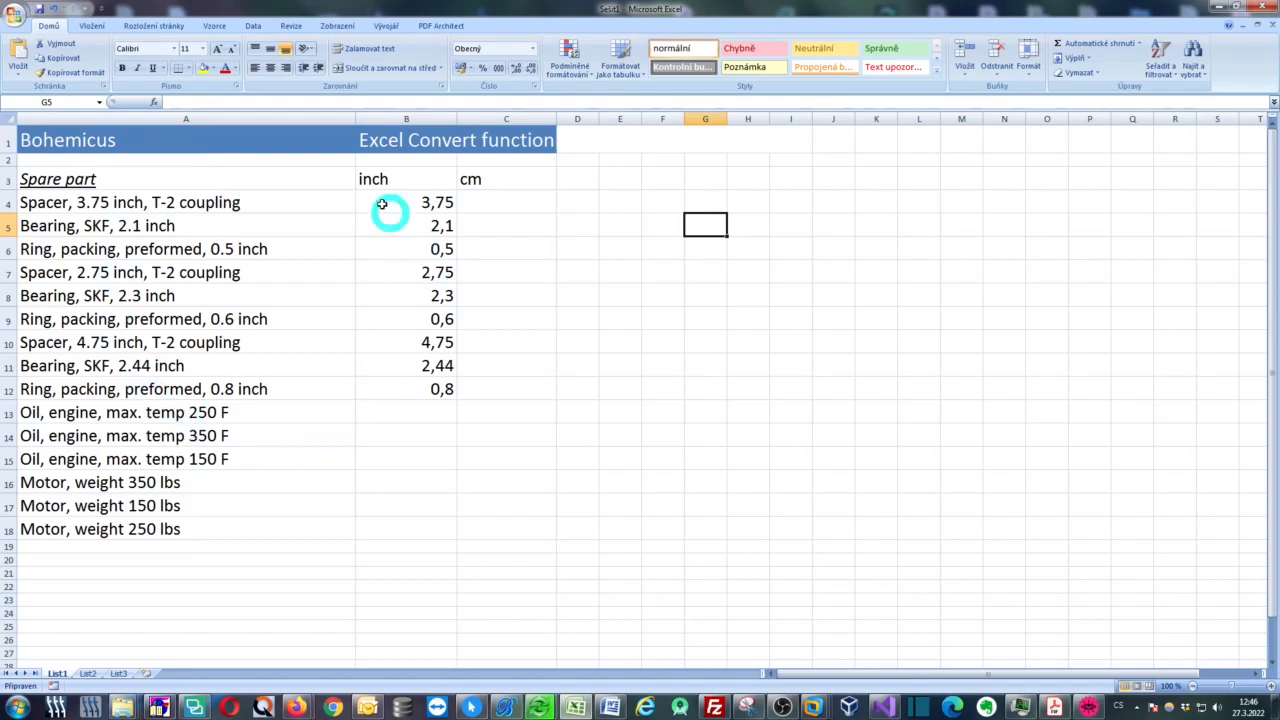
pyautogui.moveTo(332, 264)
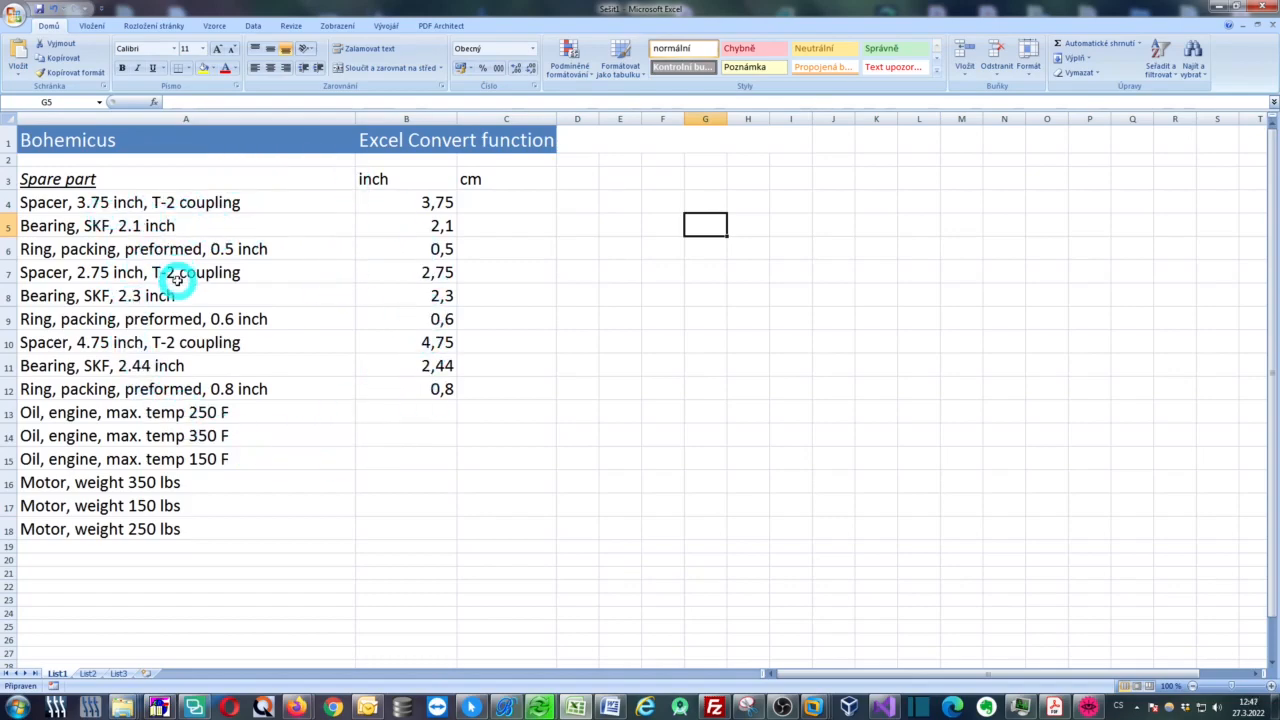
pyautogui.moveTo(128, 212)
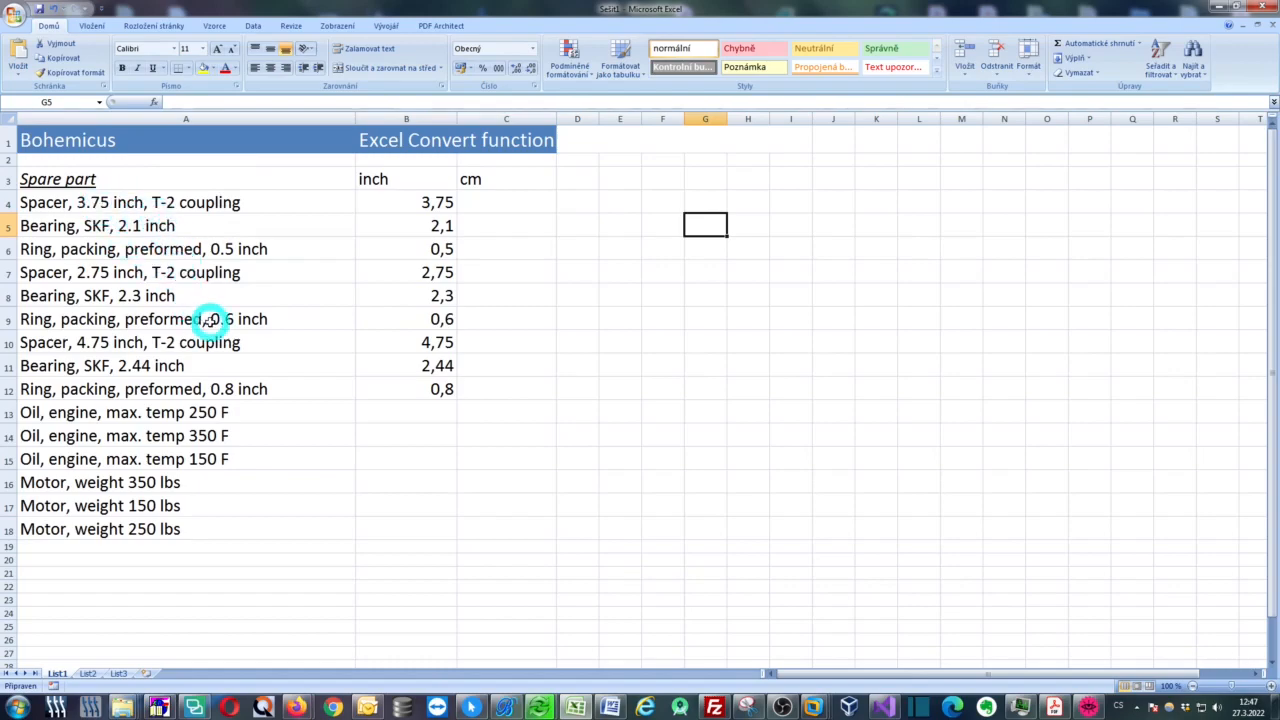
pyautogui.moveTo(210, 412)
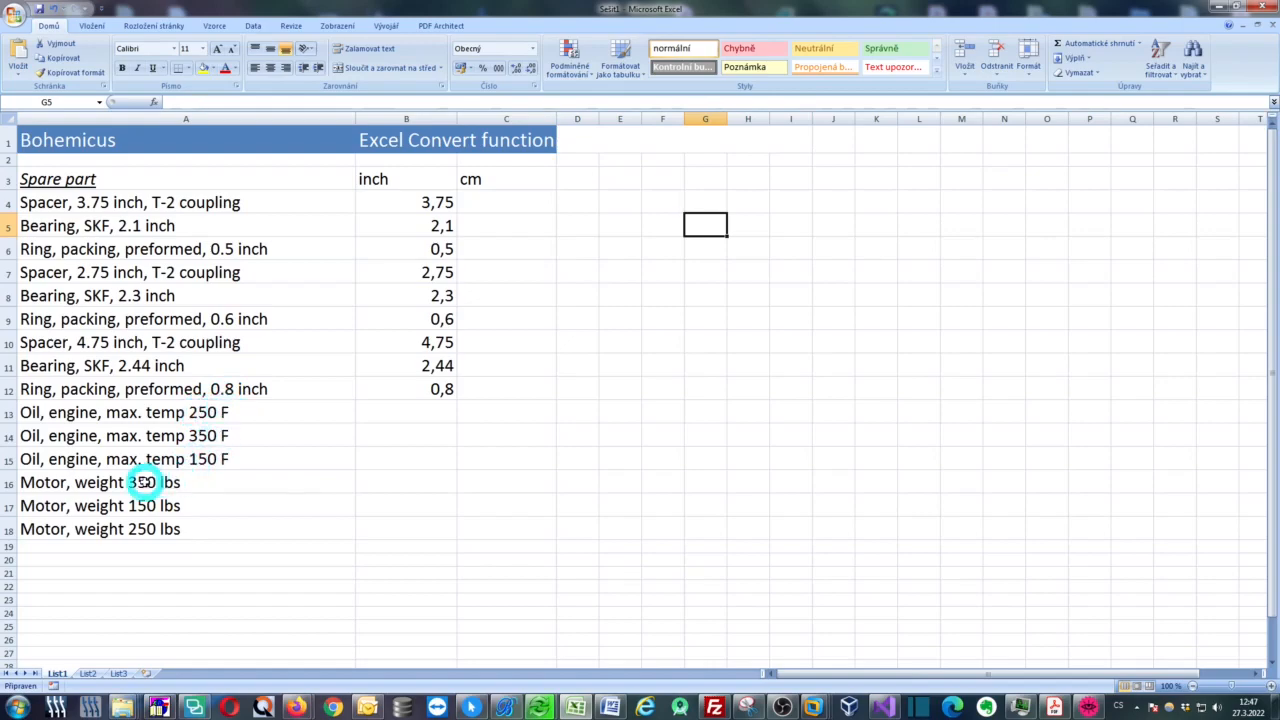
pyautogui.moveTo(184, 472)
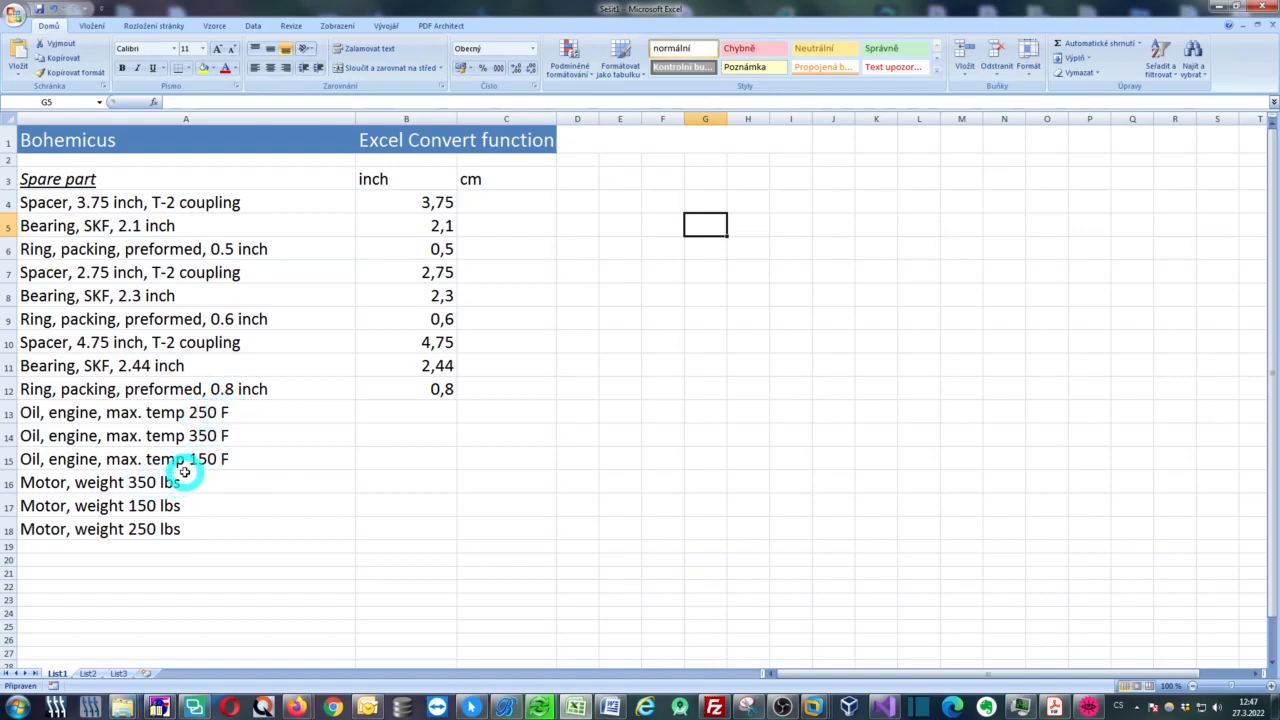
pyautogui.moveTo(368, 304)
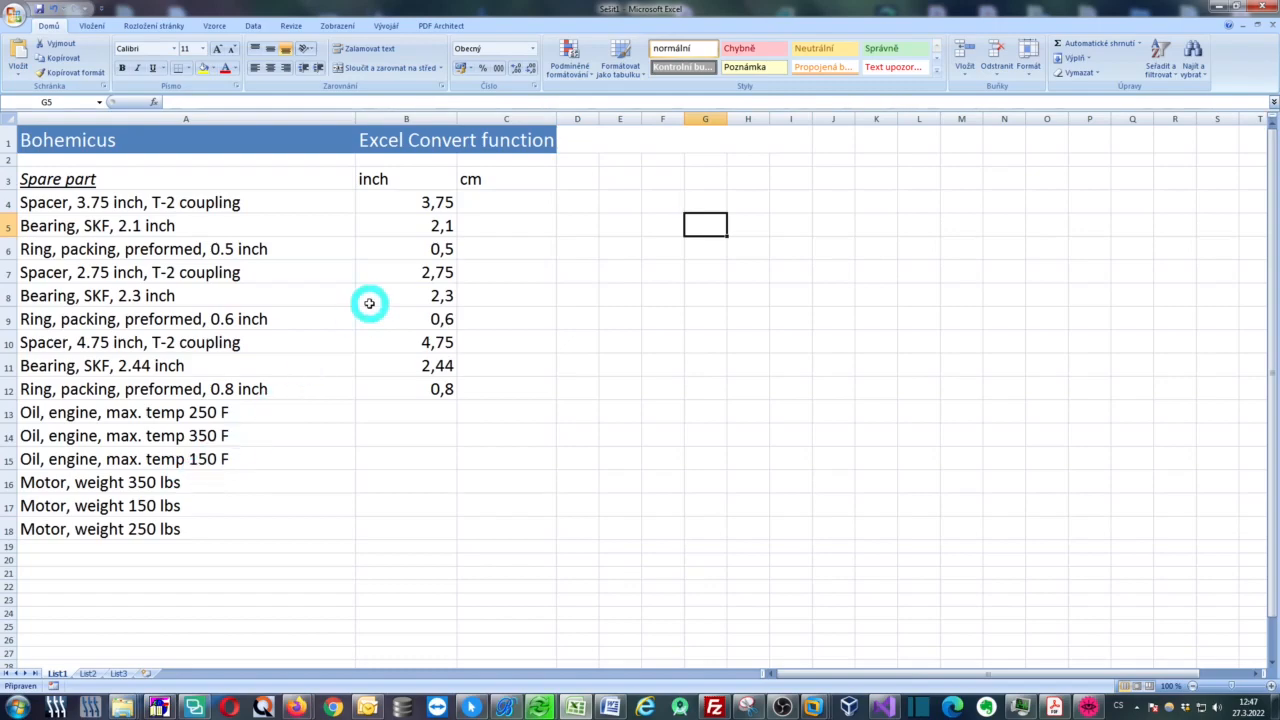
pyautogui.moveTo(386, 180)
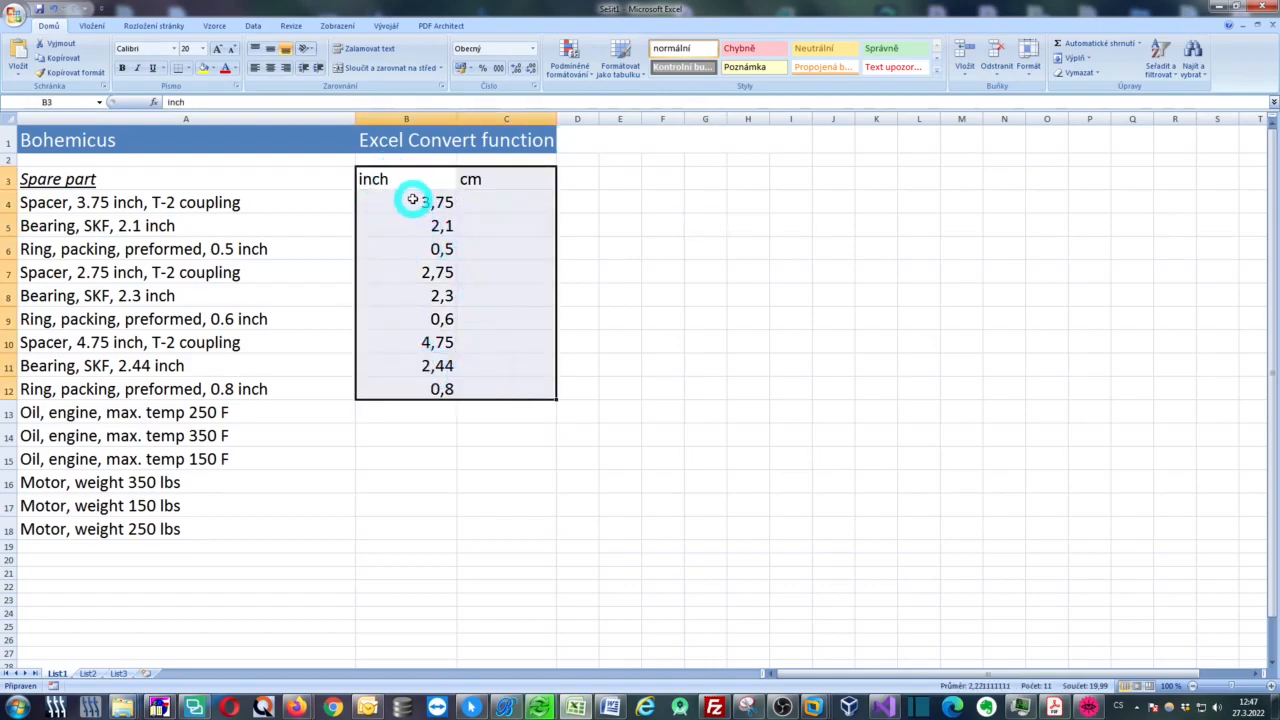
pyautogui.click(404, 202)
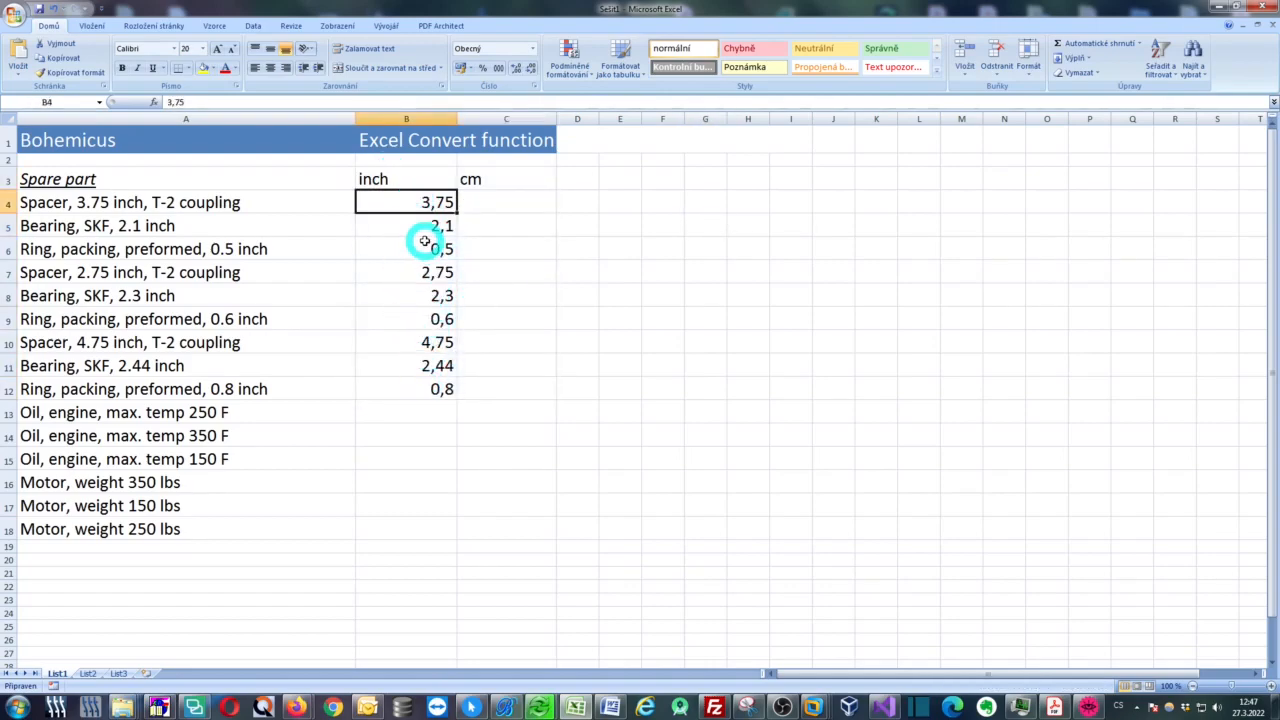
pyautogui.click(506, 200)
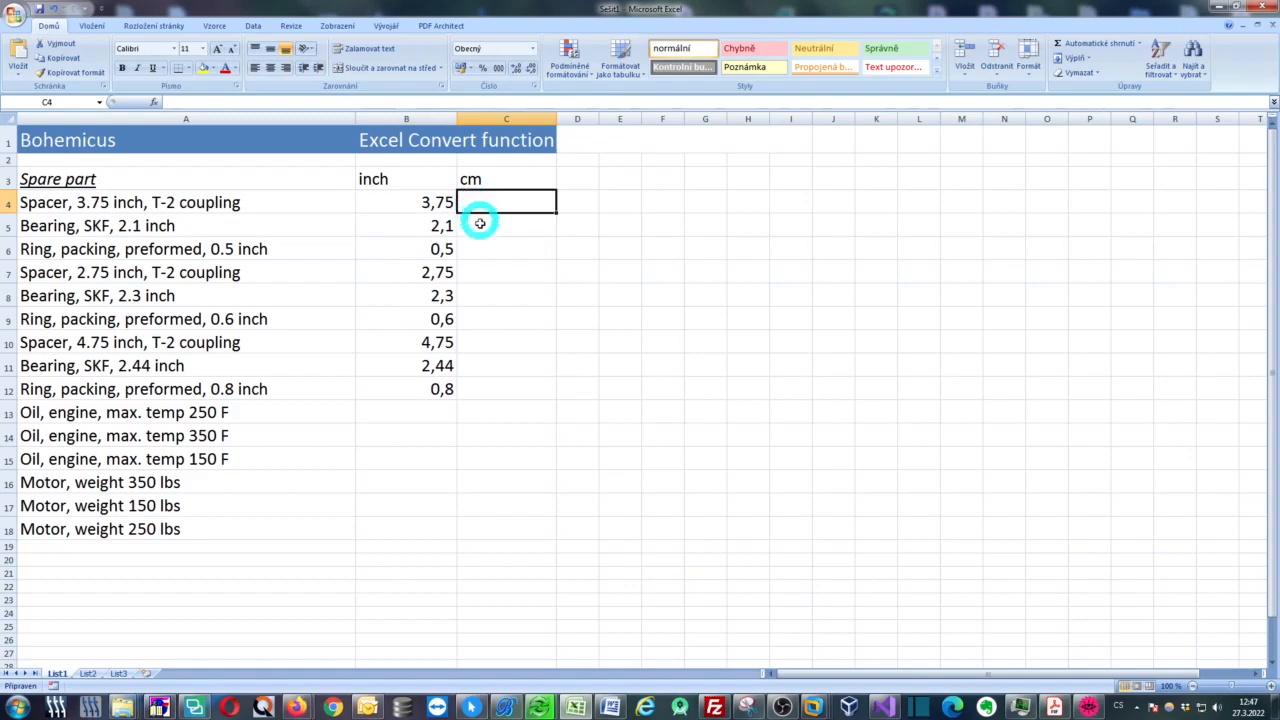
pyautogui.moveTo(496, 312)
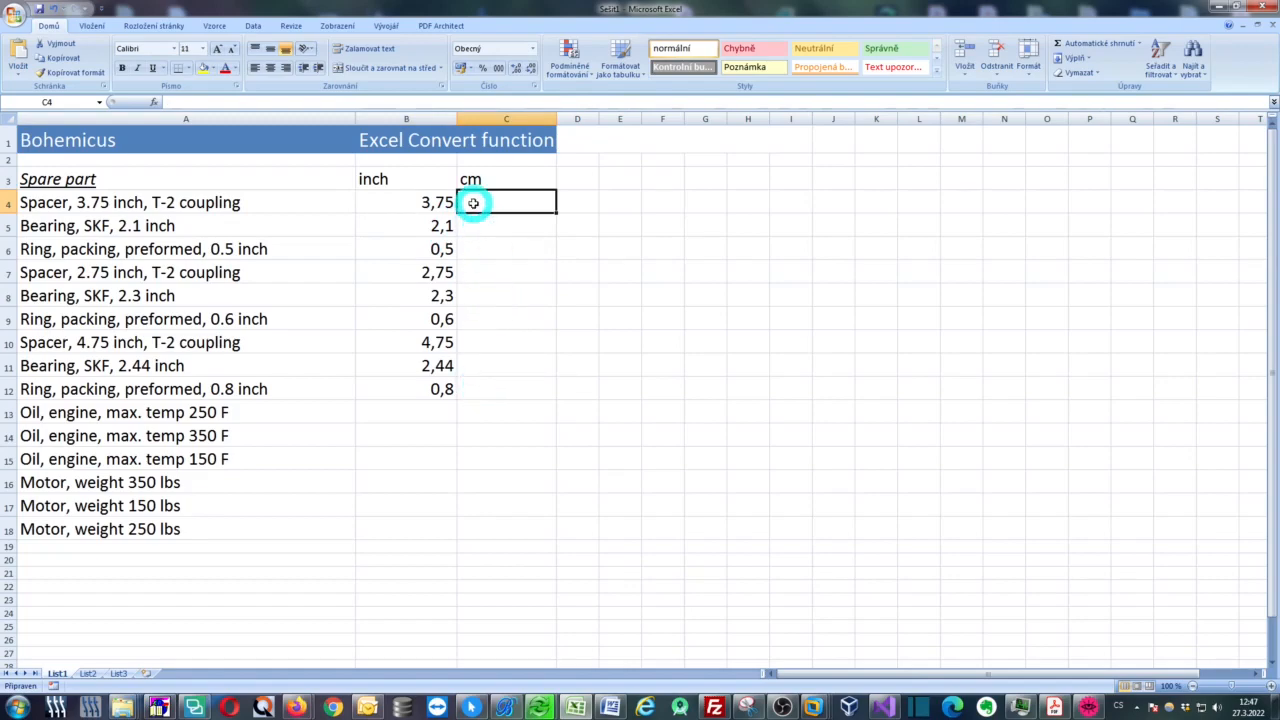
pyautogui.moveTo(470, 216)
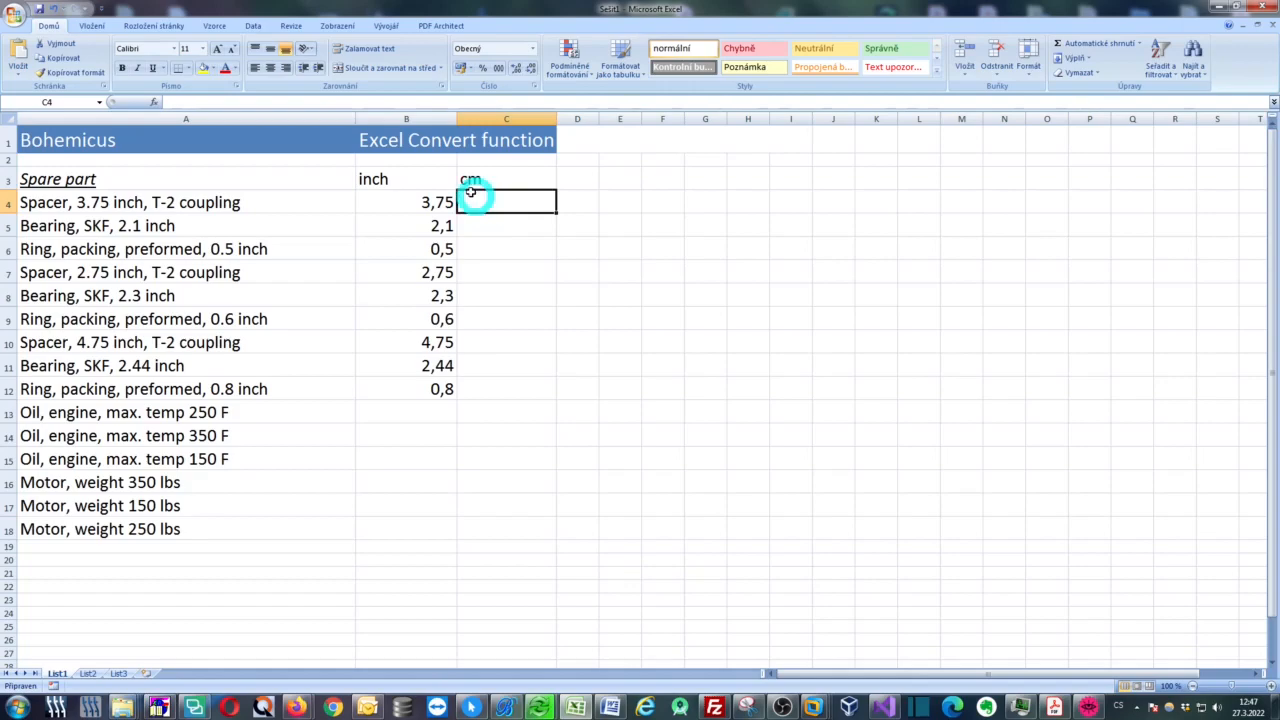
pyautogui.write('=CONVERT(B4;"in";"cm")')
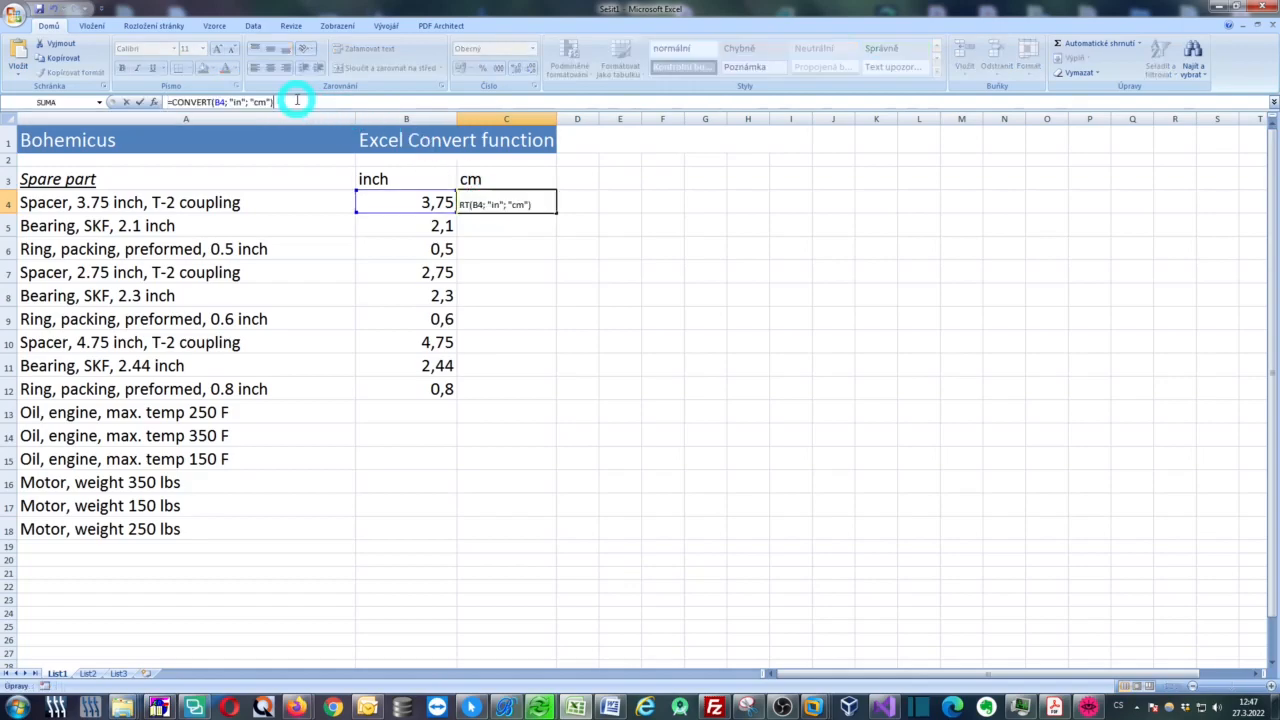
pyautogui.moveTo(208, 150)
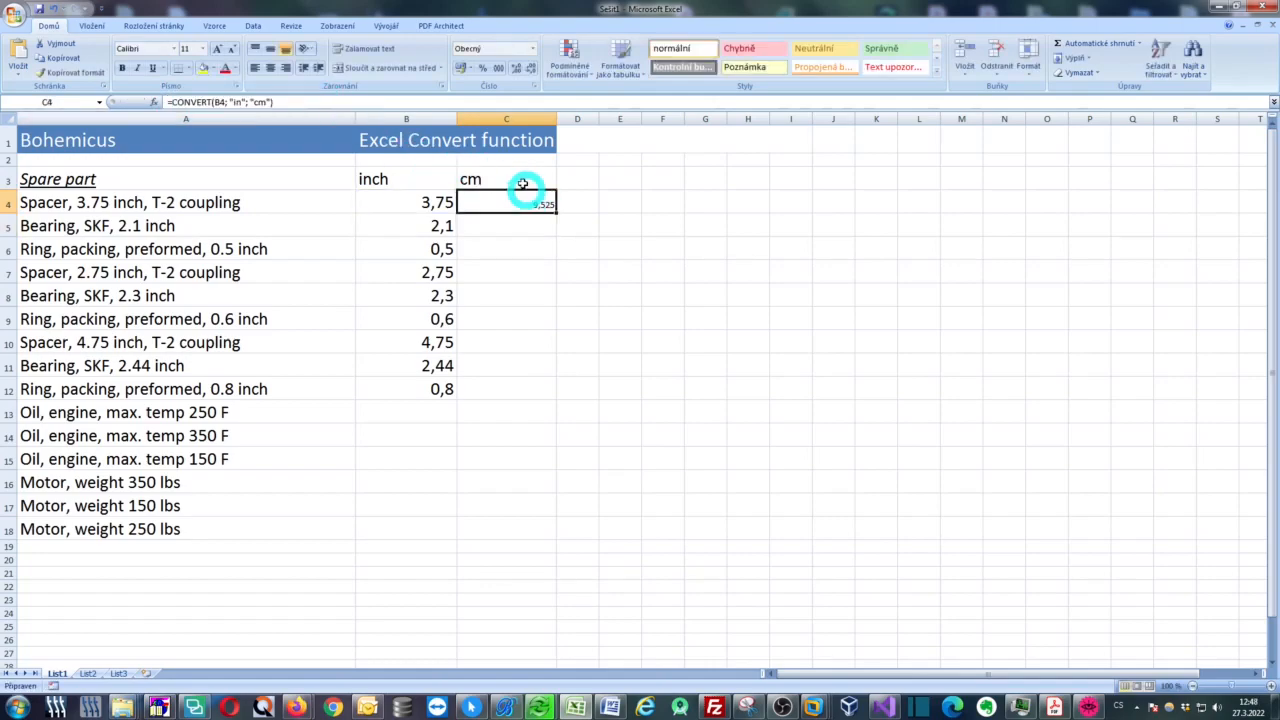
# Enlarge the cm result to font size 20 and fill the conversion down to C12.
pyautogui.click(198, 48)
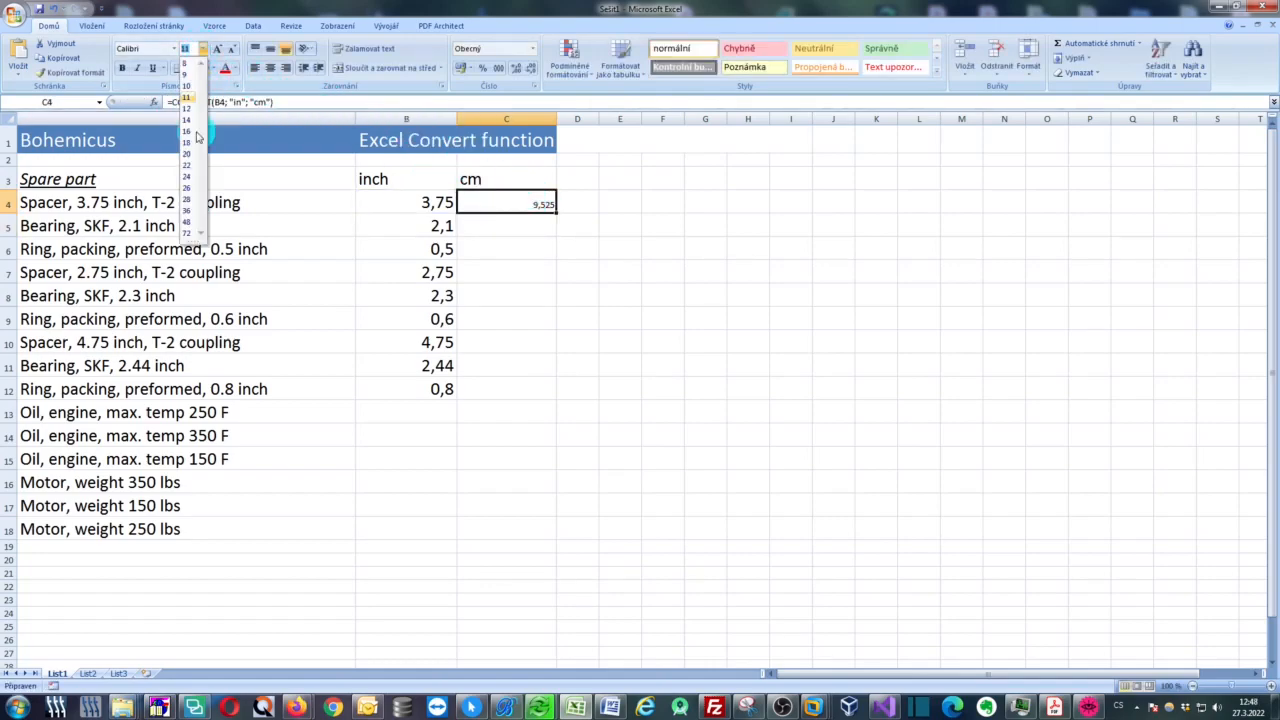
pyautogui.click(504, 202)
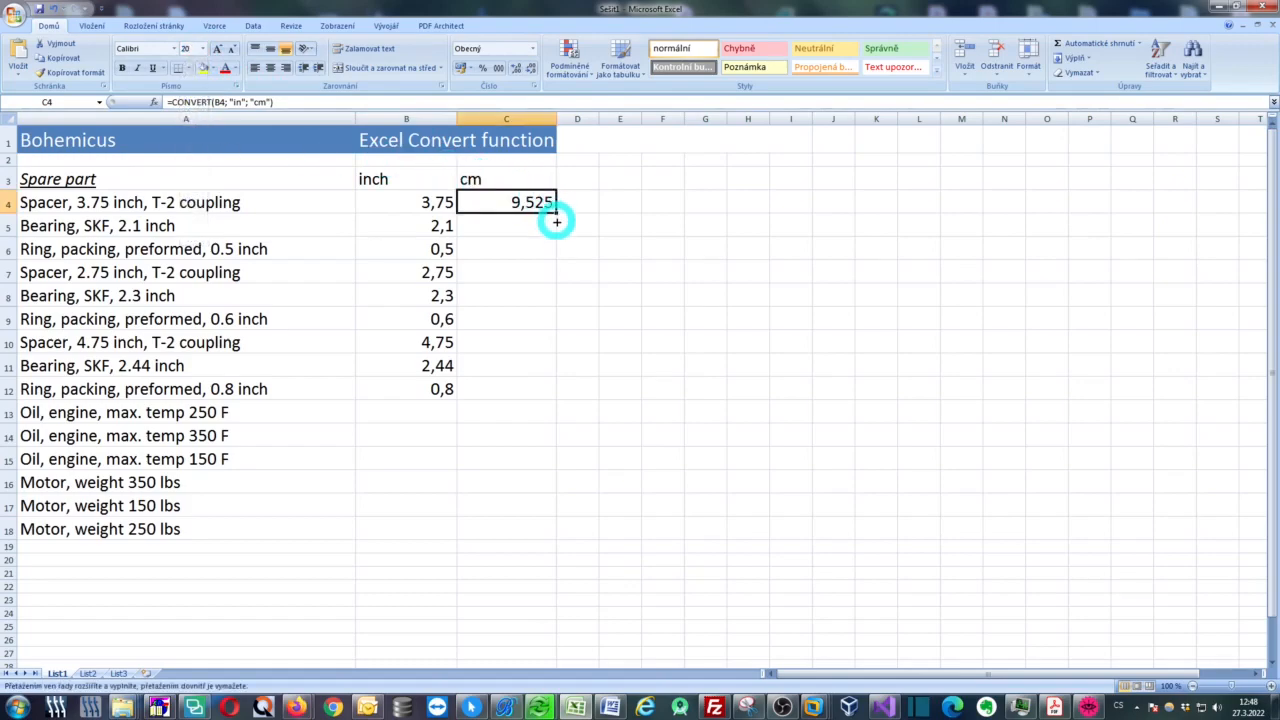
pyautogui.moveTo(556, 202); pyautogui.dragTo(552, 388)
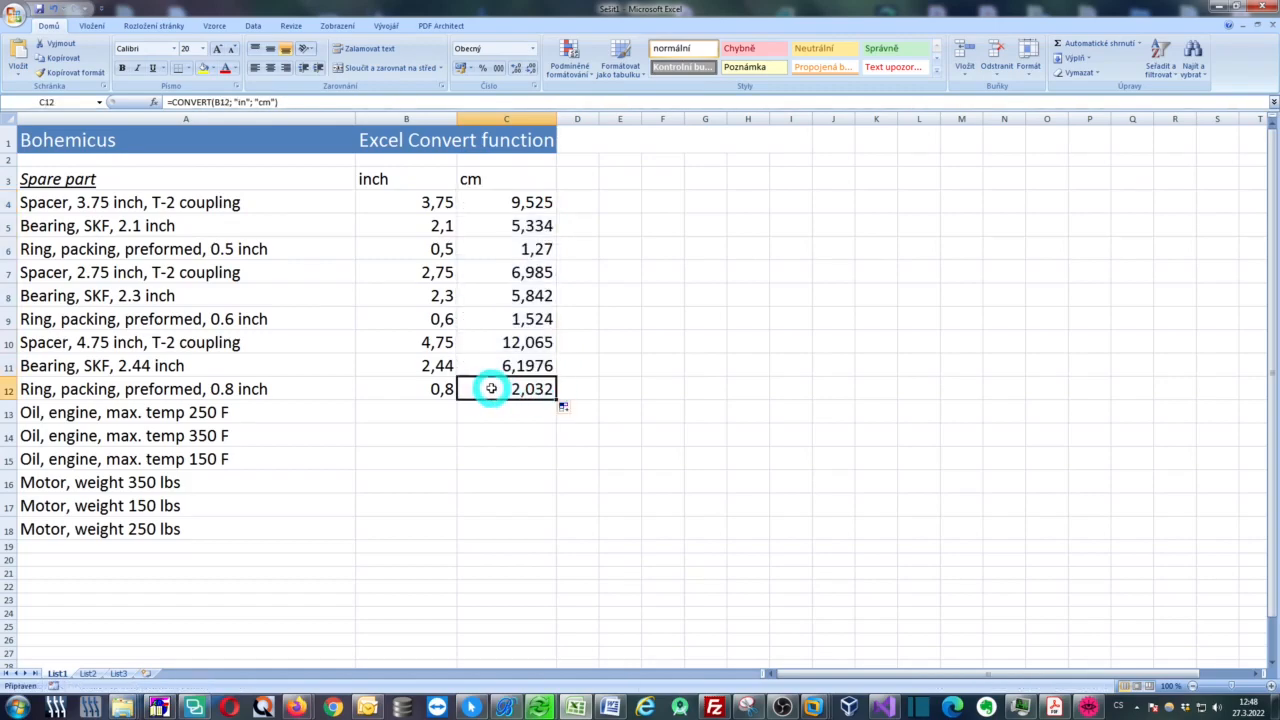
pyautogui.moveTo(570, 296)
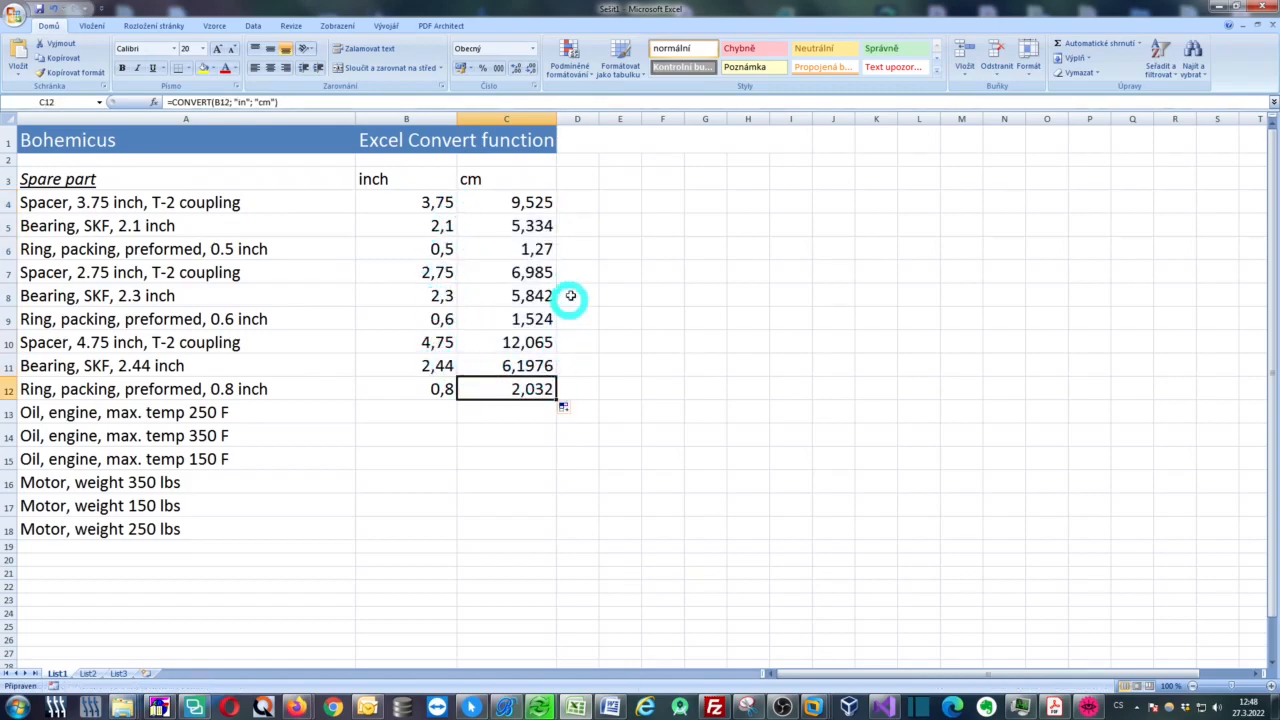
pyautogui.moveTo(596, 260)
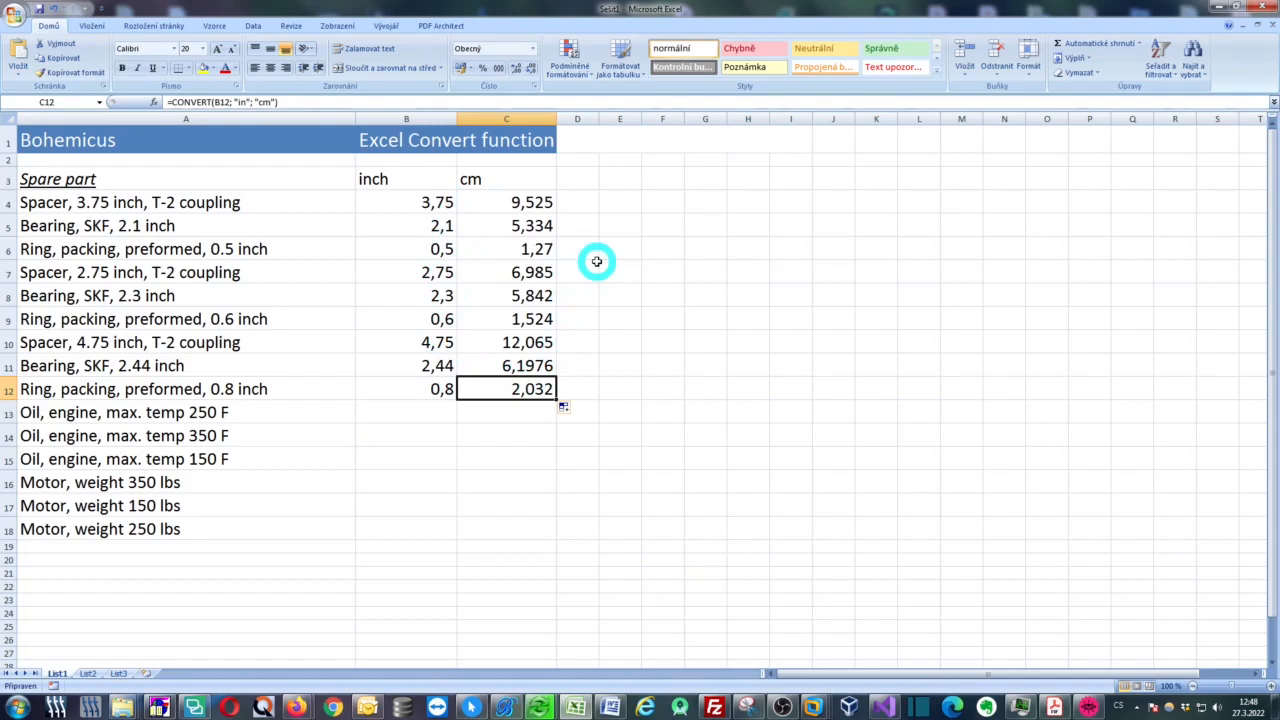
pyautogui.moveTo(384, 128)
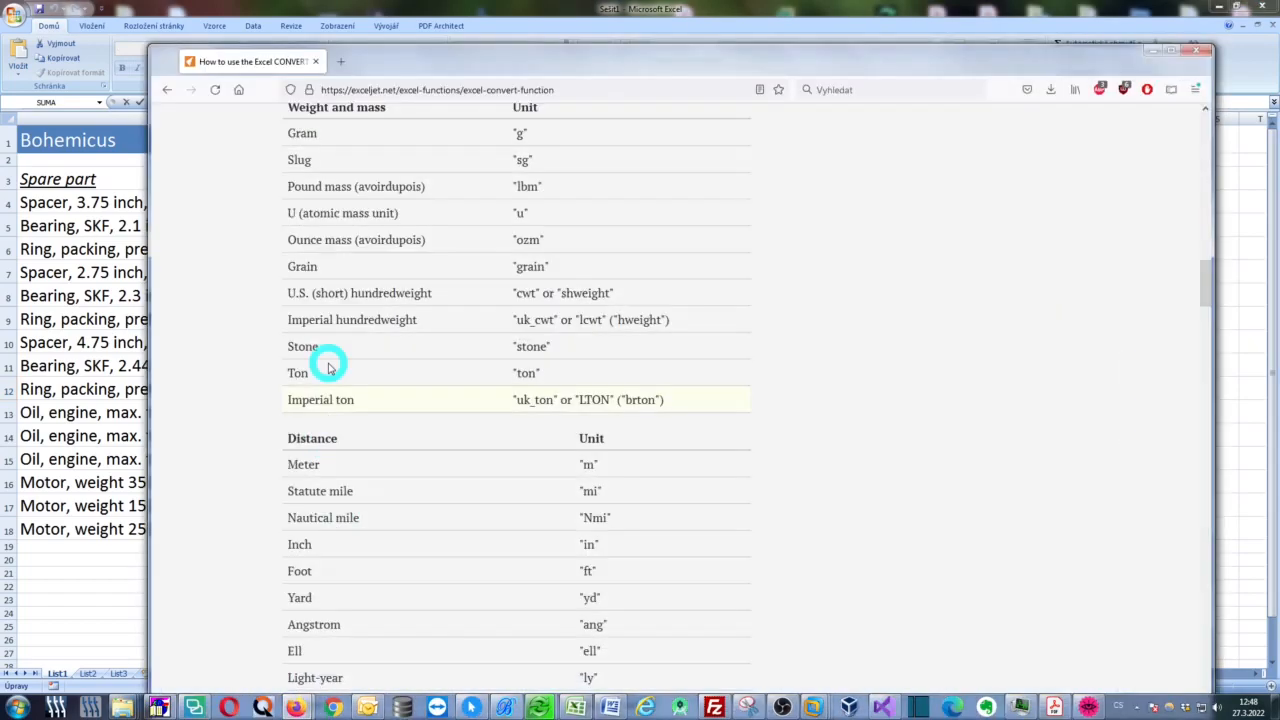
# Scroll through Exceljet's CONVERT unit-code tables for weight, distance, time, pressure and energy.
pyautogui.click(436, 88)
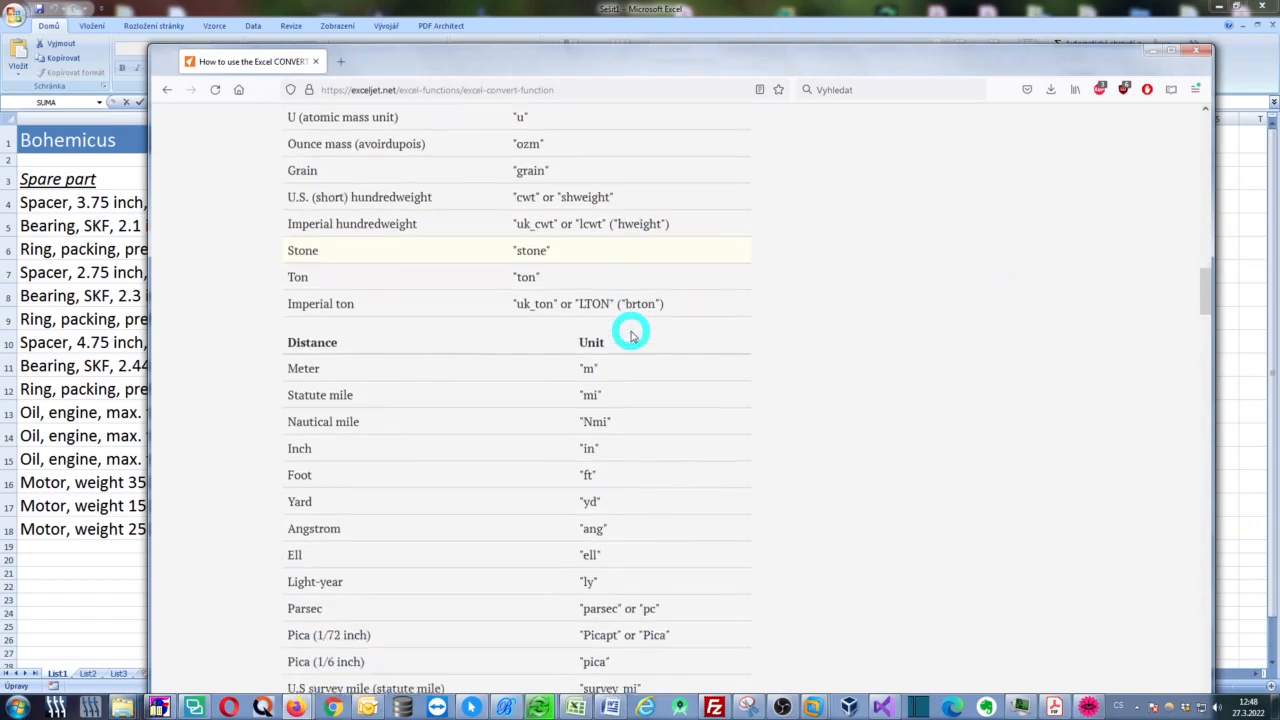
pyautogui.scroll(-3)
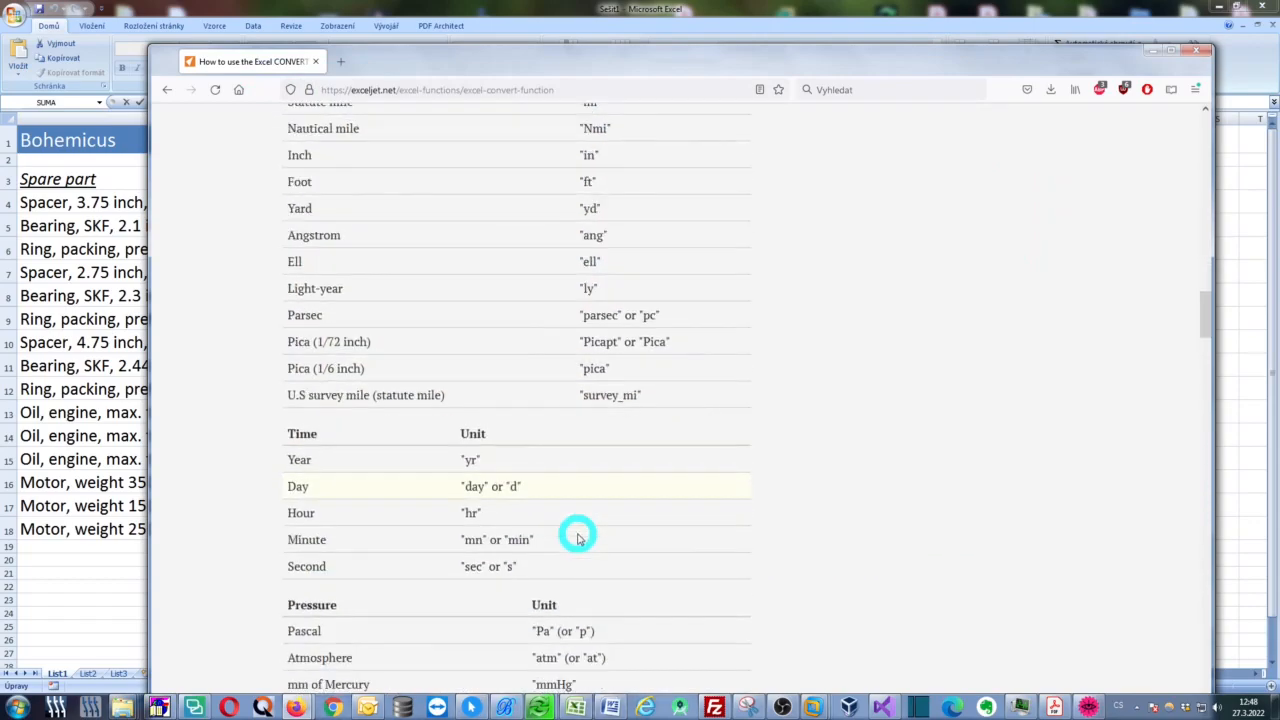
pyautogui.scroll(3)
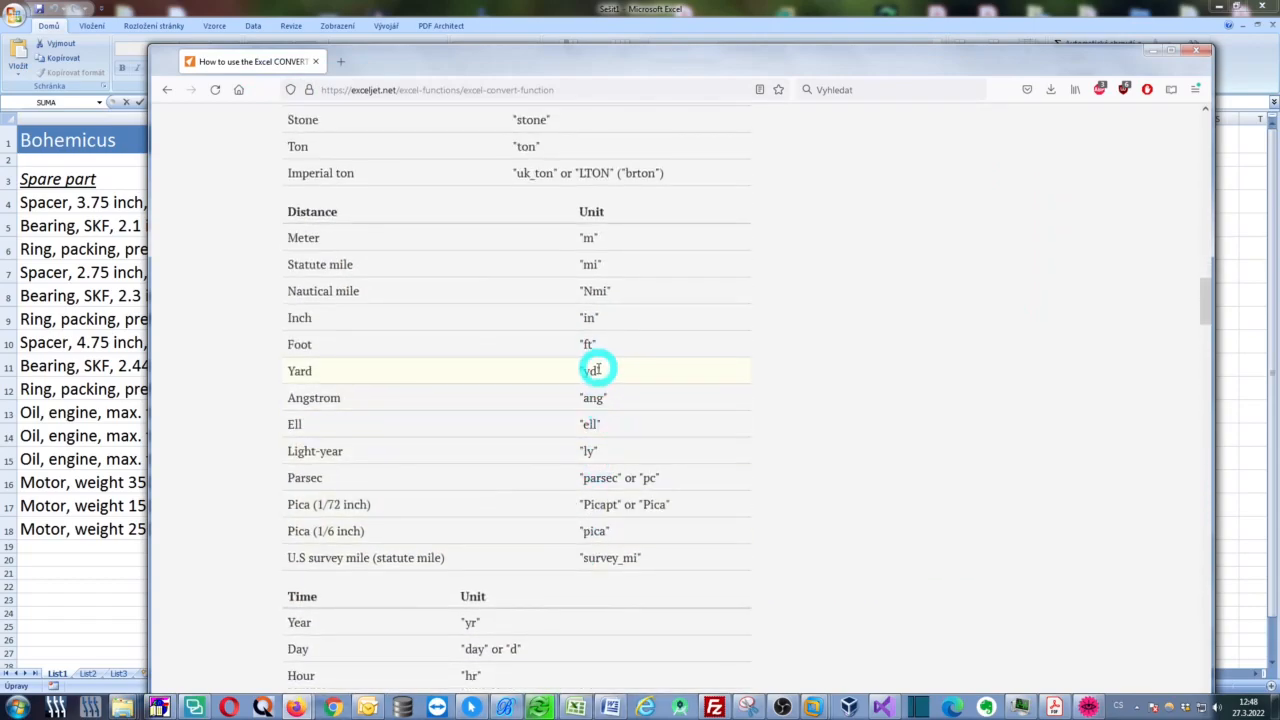
pyautogui.scroll(-3)
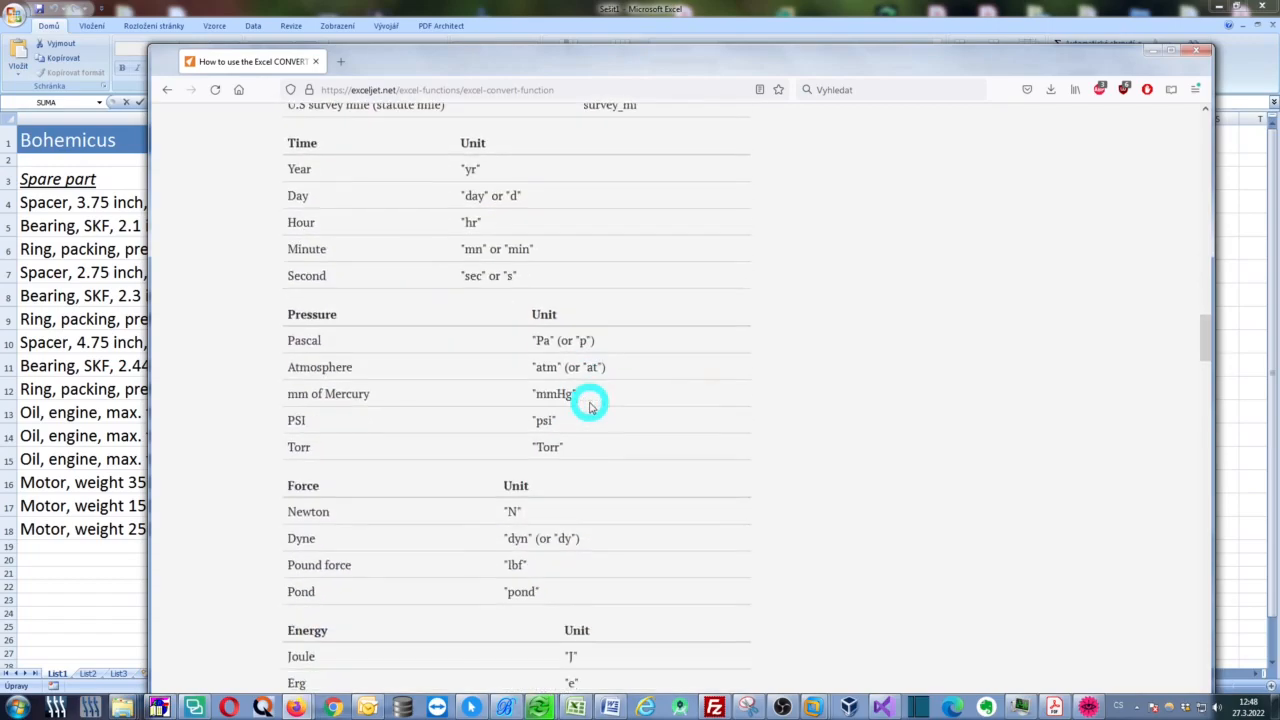
pyautogui.scroll(-3)
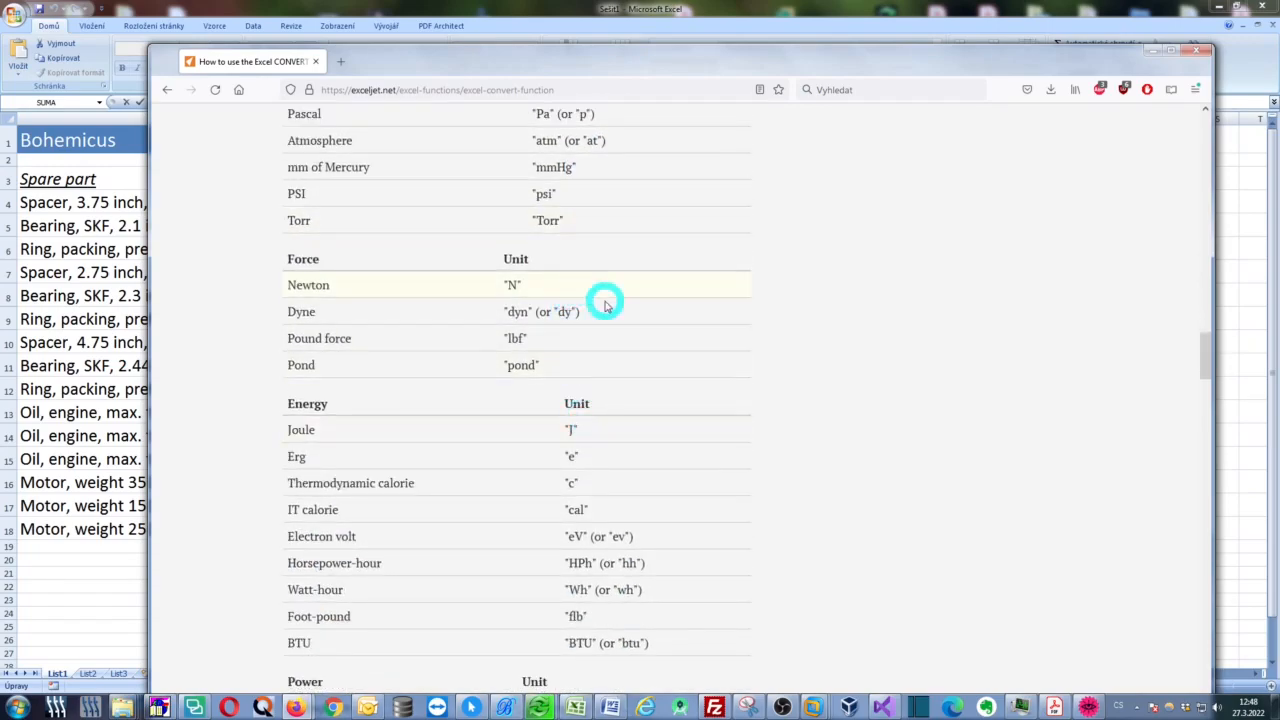
pyautogui.scroll(-3)
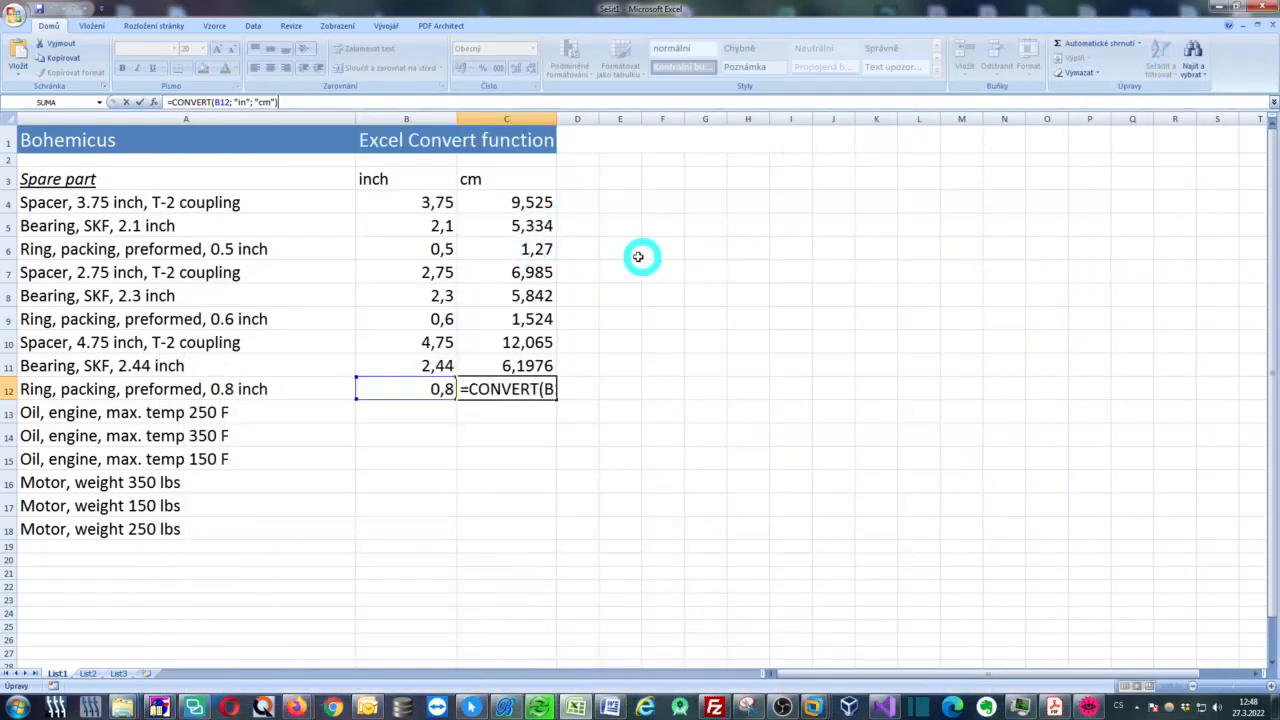
pyautogui.click(406, 202)
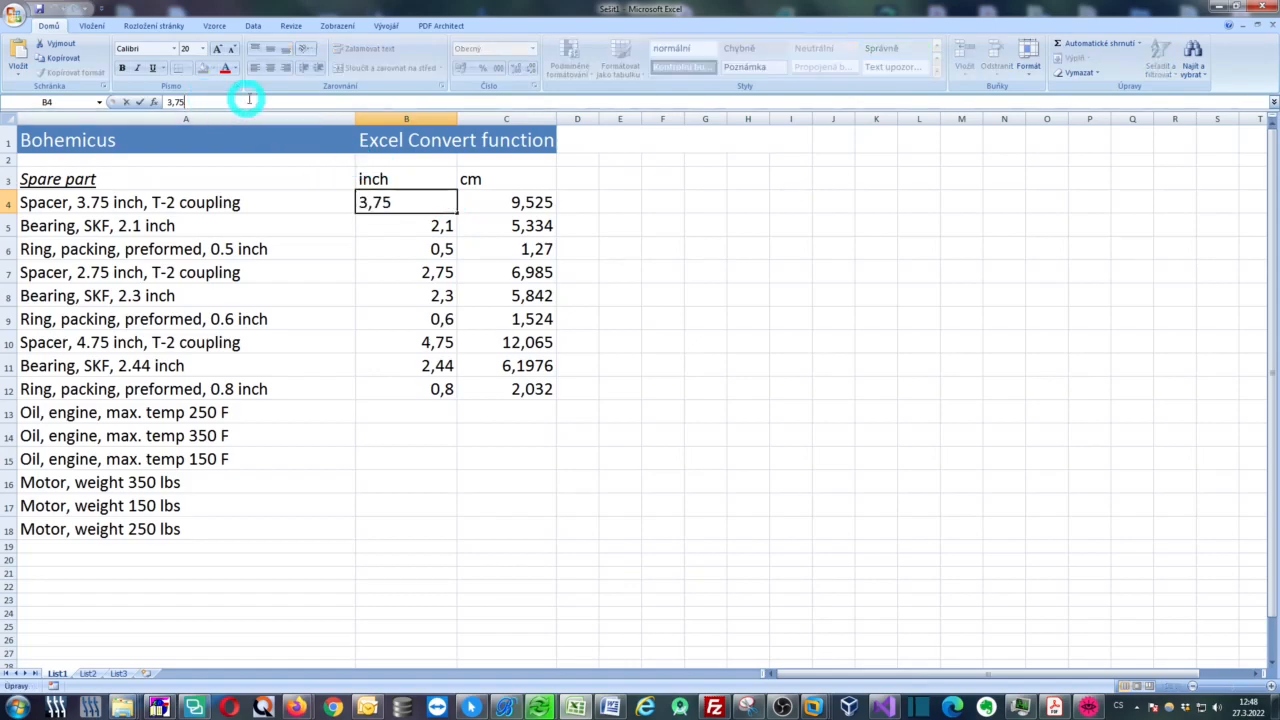
pyautogui.moveTo(328, 96)
pyautogui.write(' inch')
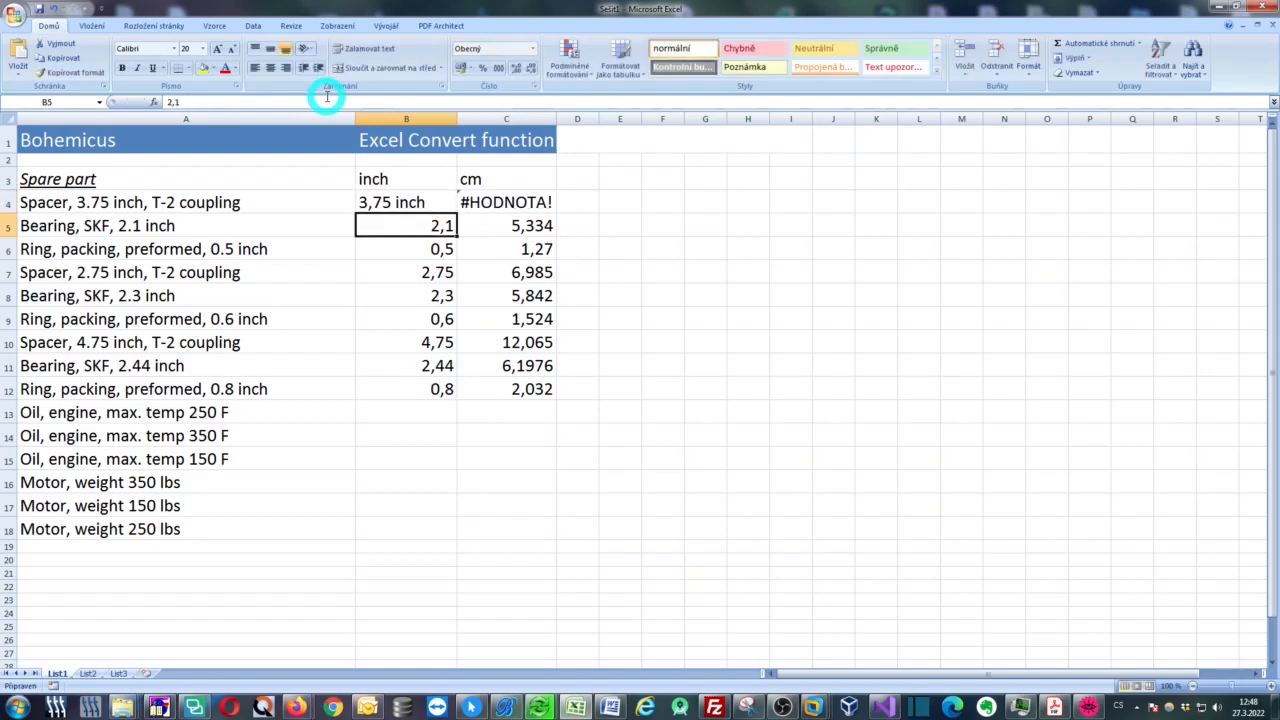
pyautogui.click(504, 202)
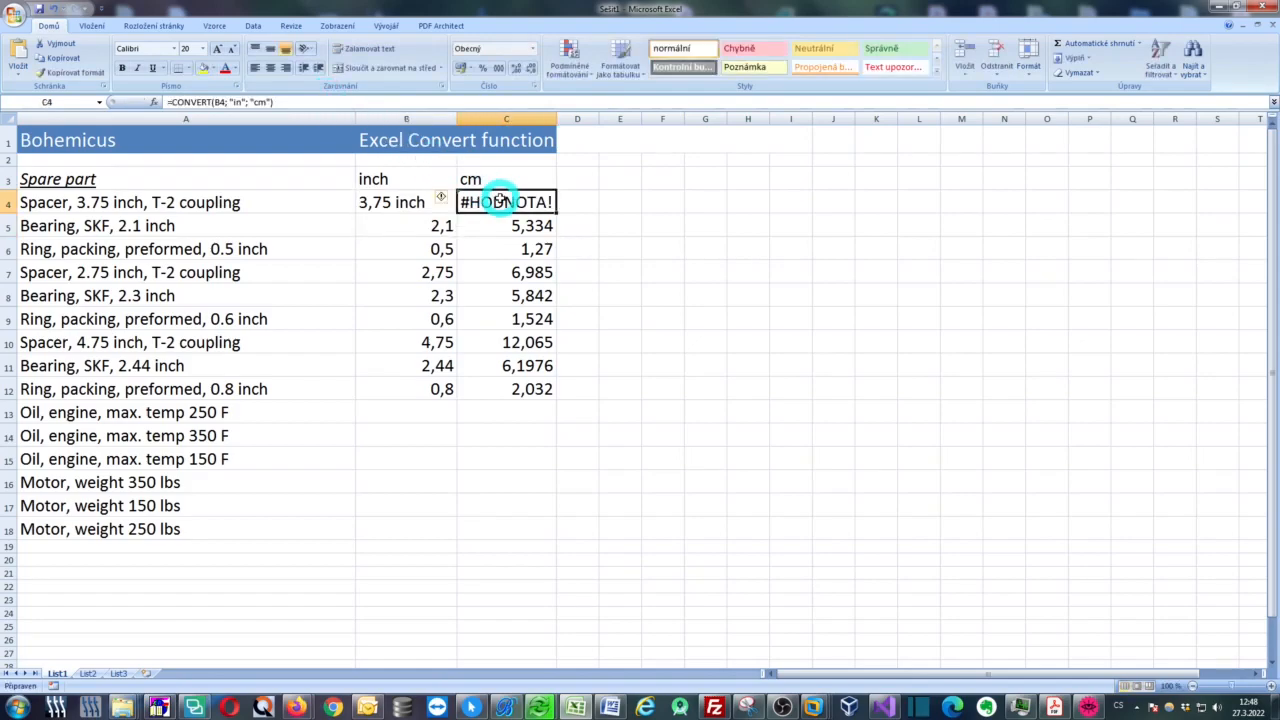
pyautogui.click(406, 202)
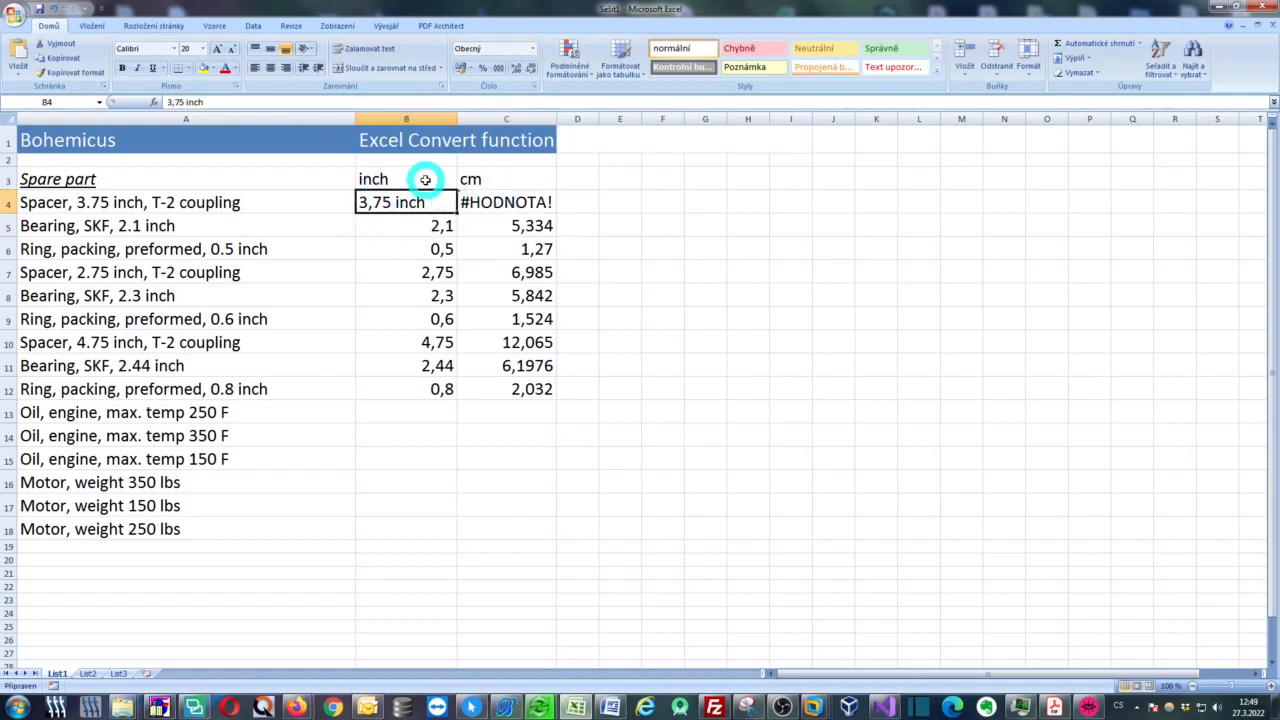
pyautogui.moveTo(408, 202)
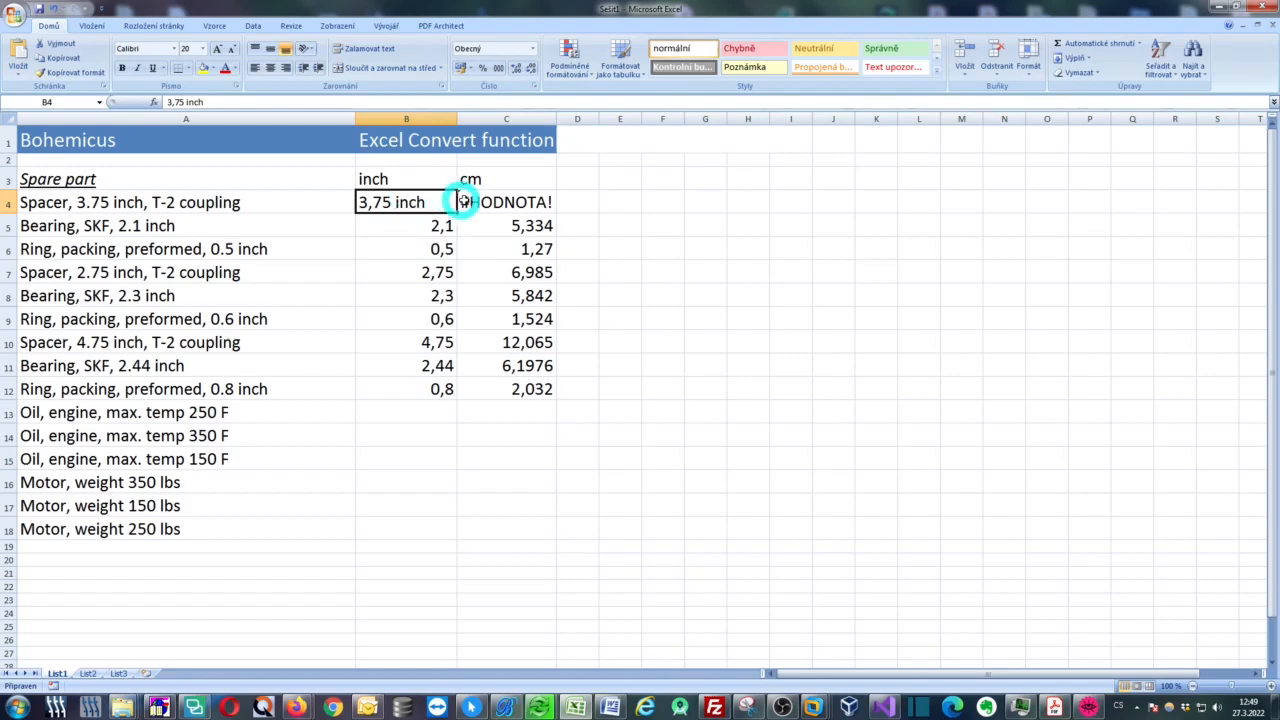
pyautogui.click(504, 202)
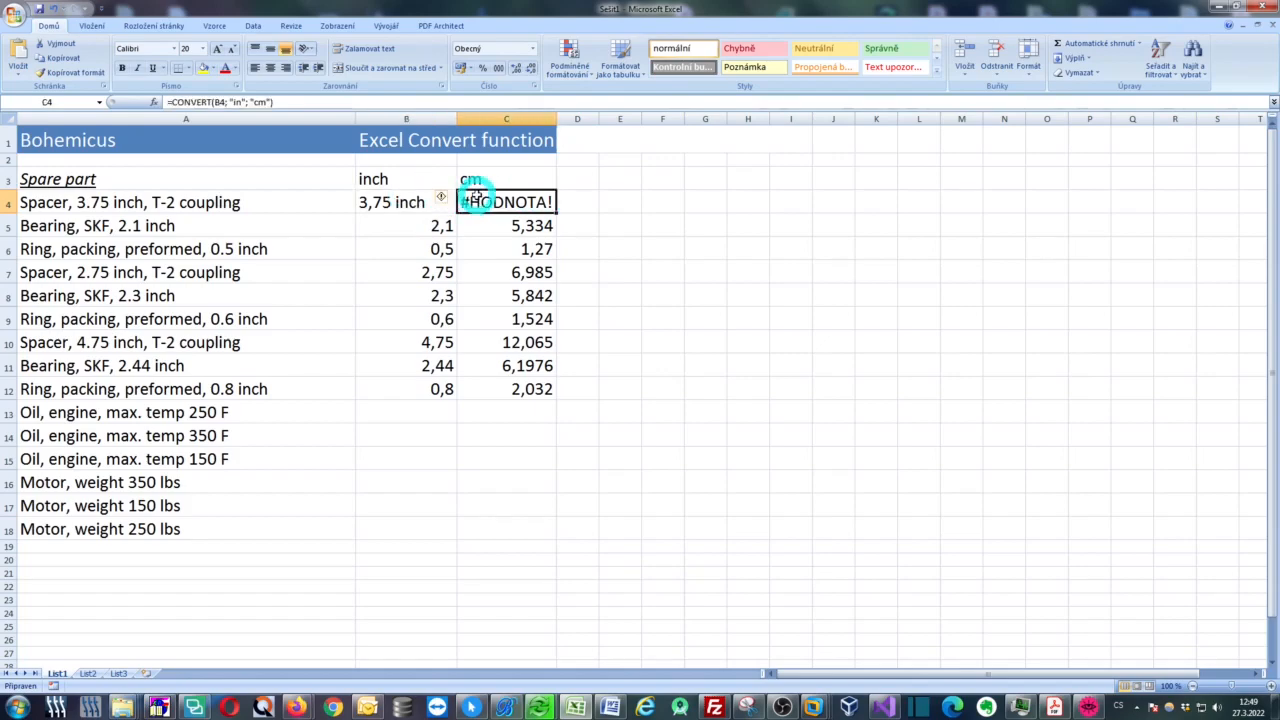
pyautogui.click(404, 202)
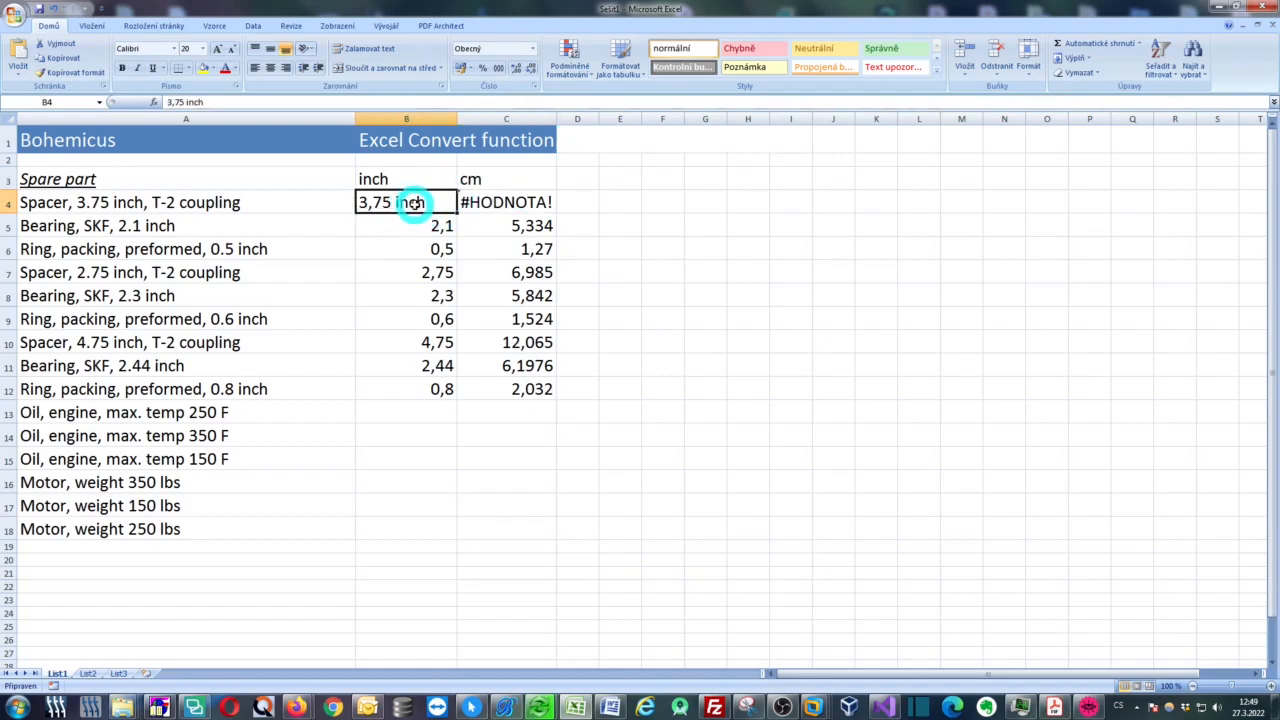
pyautogui.moveTo(84, 202)
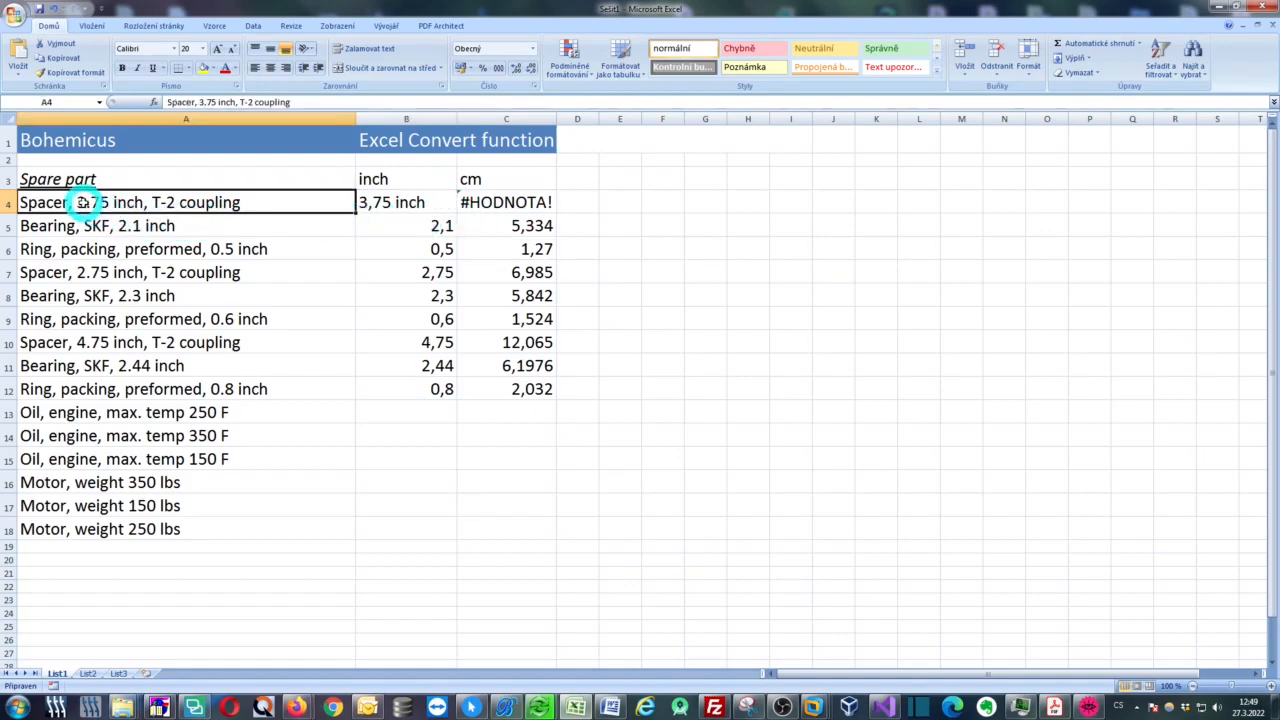
pyautogui.moveTo(48, 260)
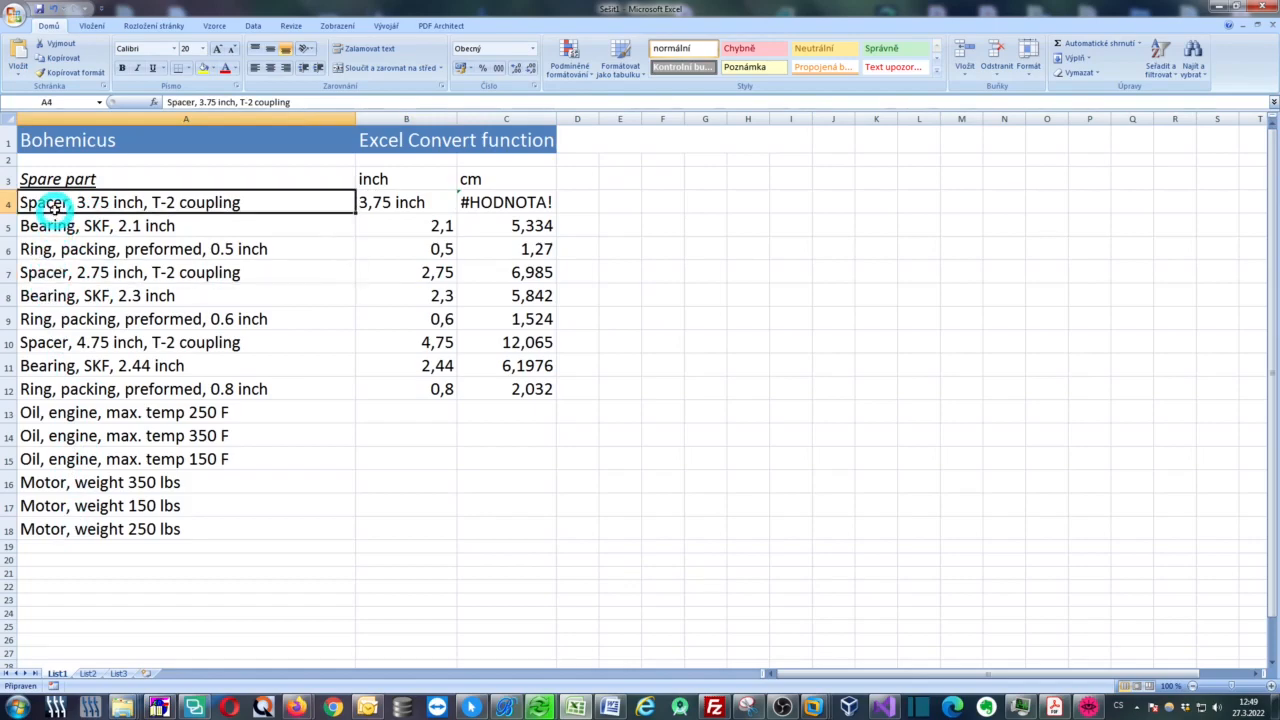
pyautogui.moveTo(58, 202); pyautogui.dragTo(124, 482)
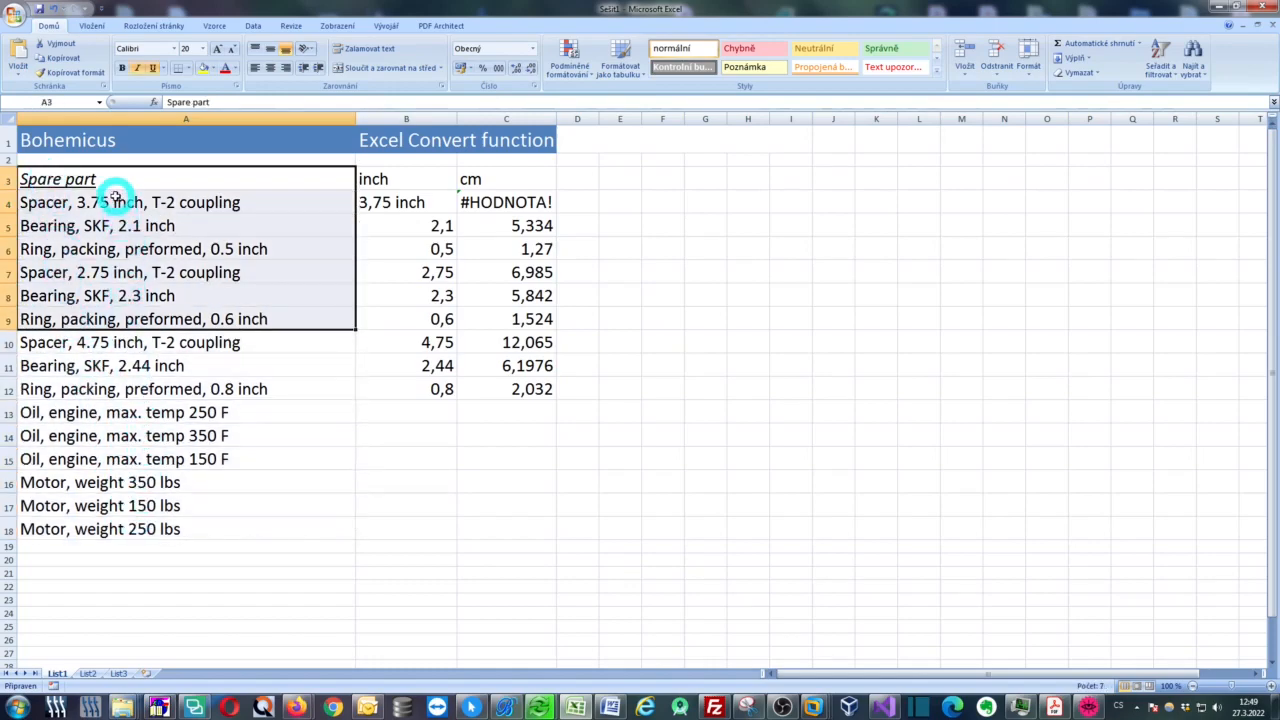
pyautogui.click(110, 202)
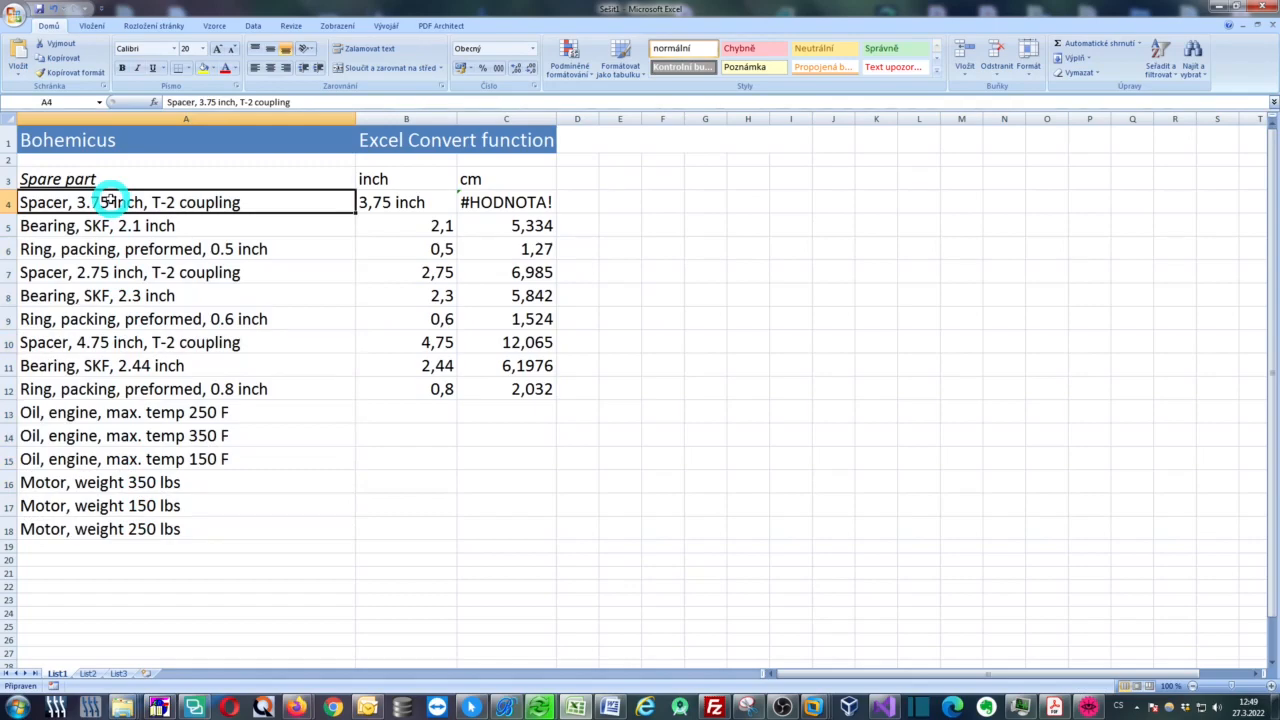
pyautogui.moveTo(352, 116)
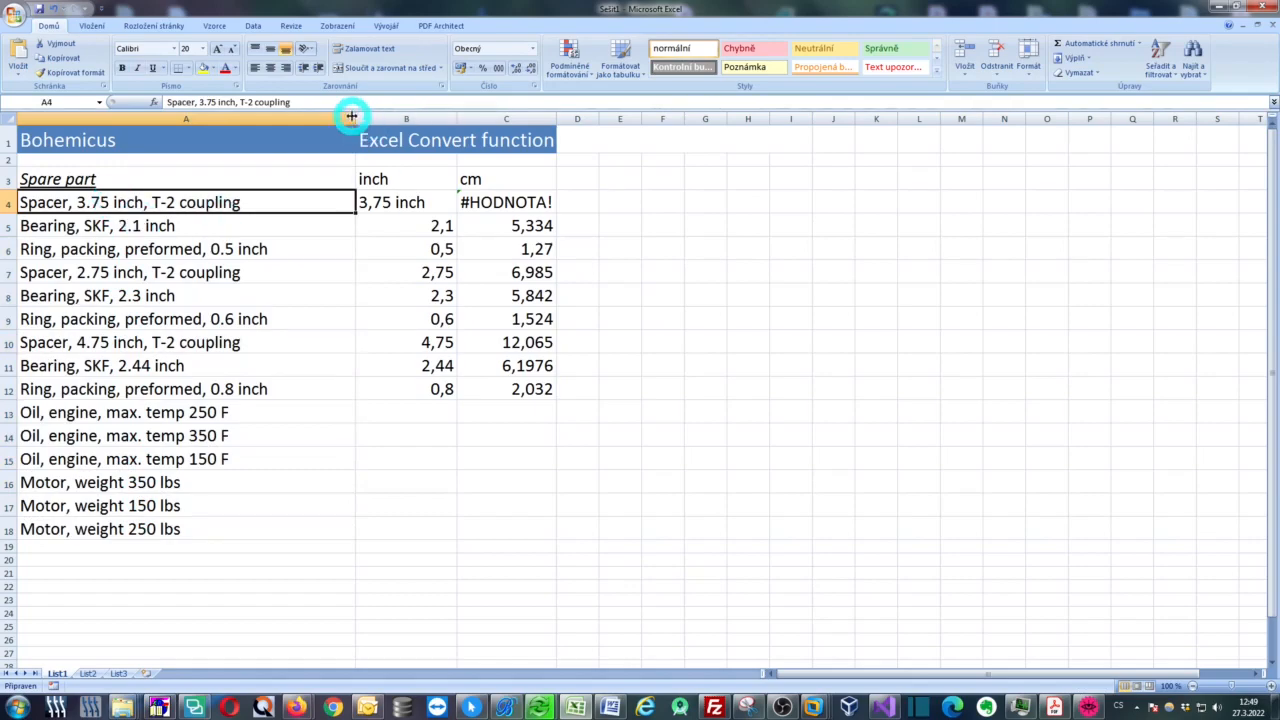
pyautogui.click(508, 708)
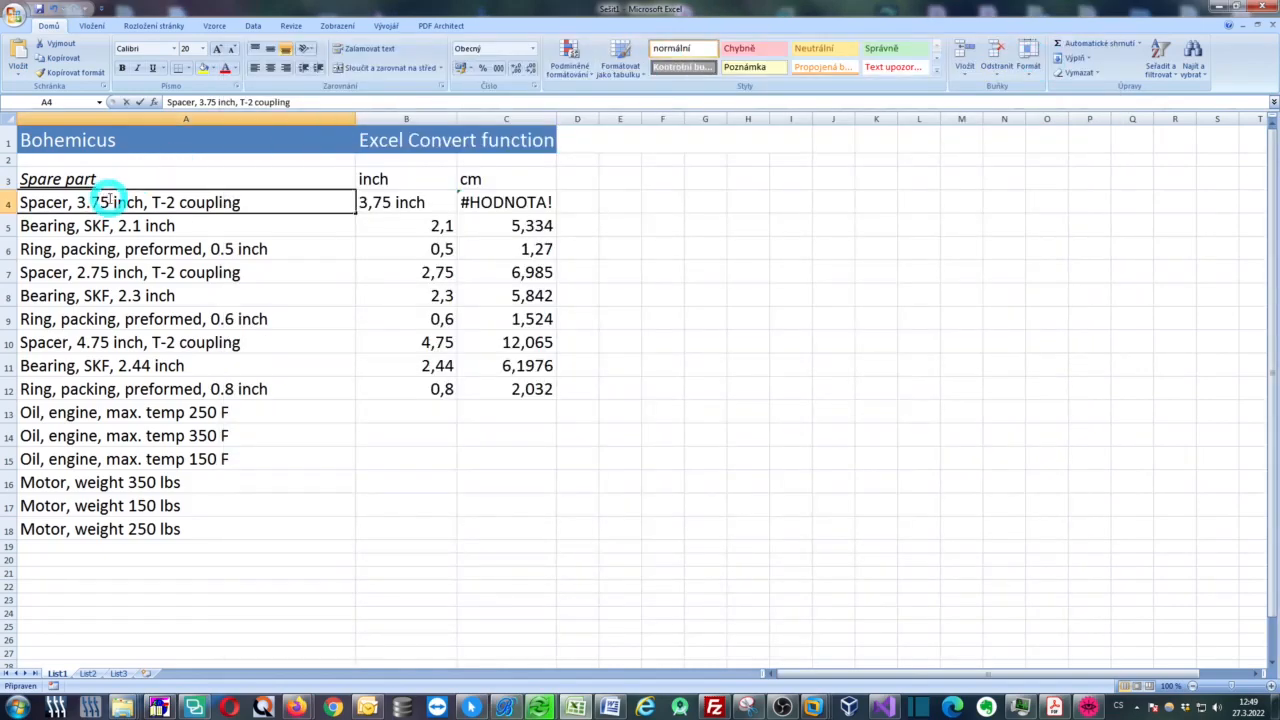
# Convert the inch values in the A4–A6 spare-part descriptions to cm with Ctrl+Alt+F6.
pyautogui.doubleClick(92, 202)
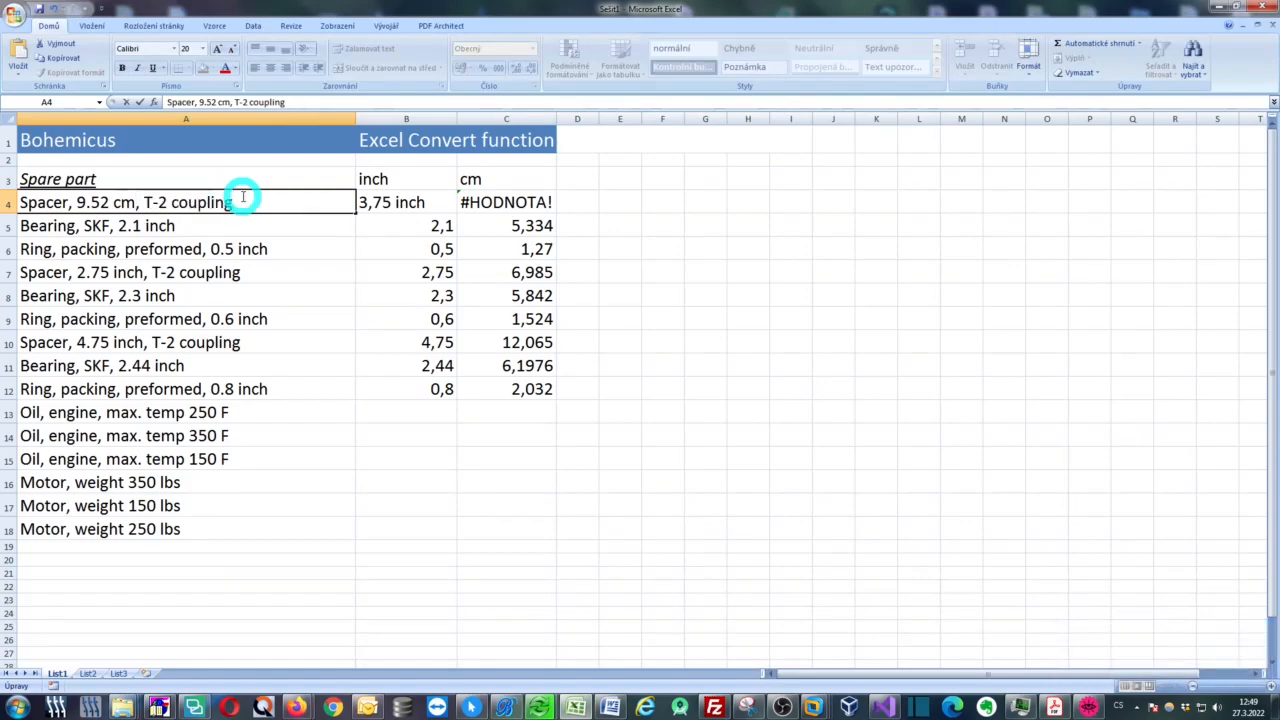
pyautogui.click(120, 224)
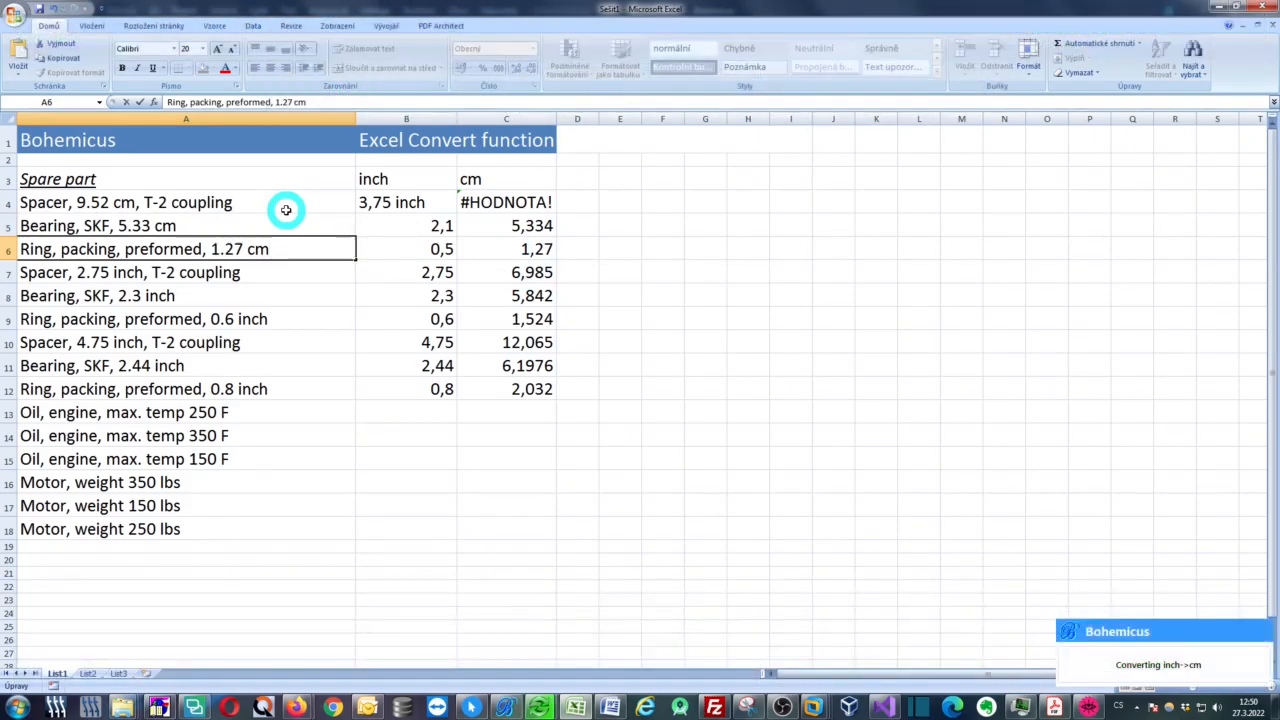
pyautogui.click(186, 272)
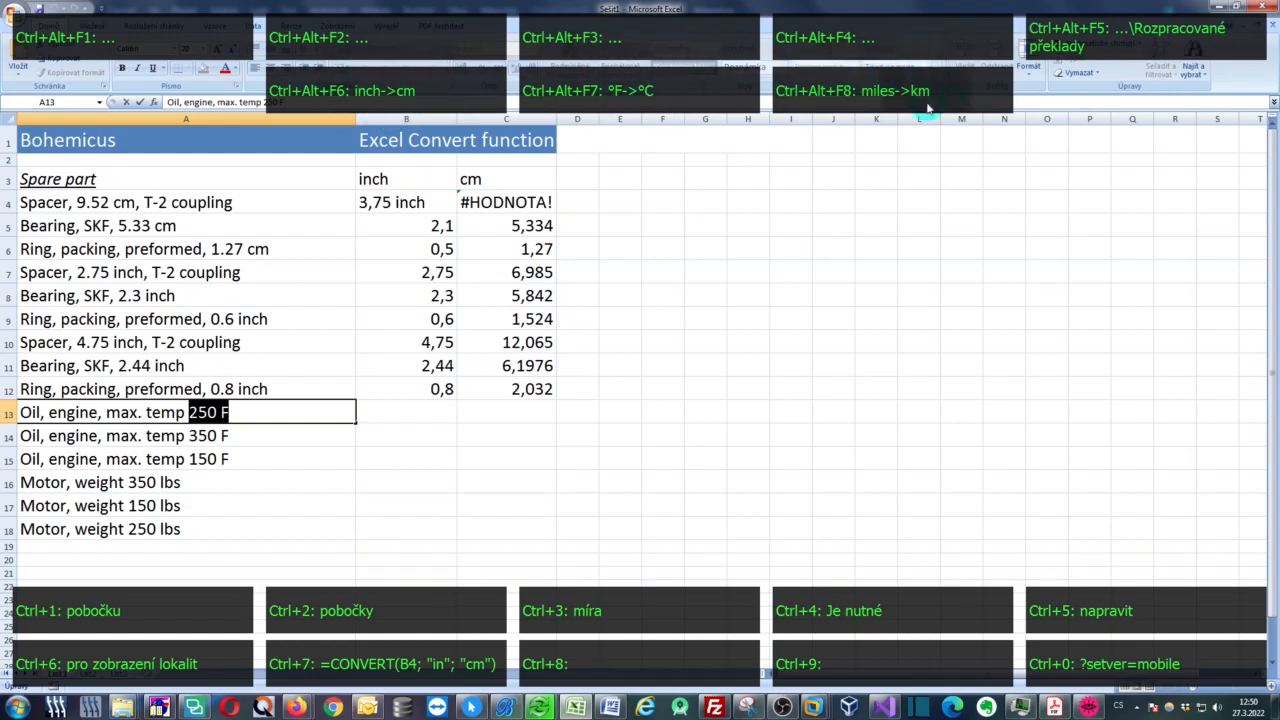
pyautogui.moveTo(536, 110)
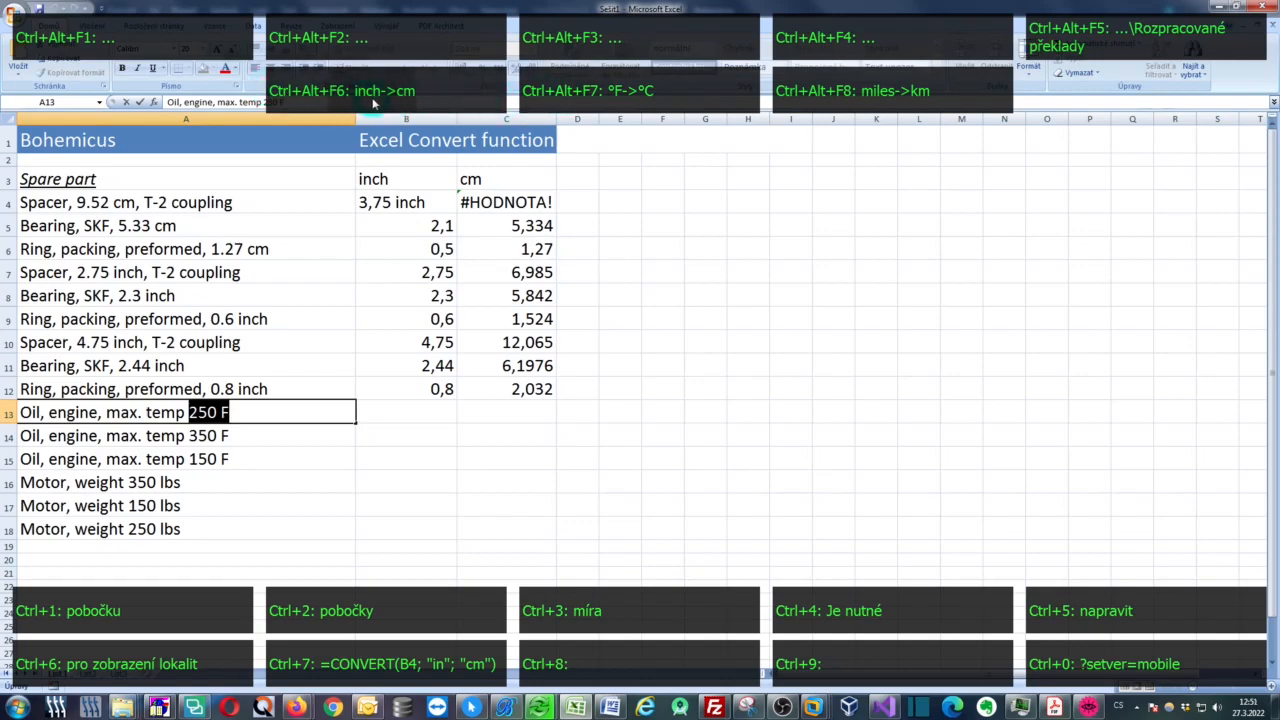
pyautogui.moveTo(552, 82)
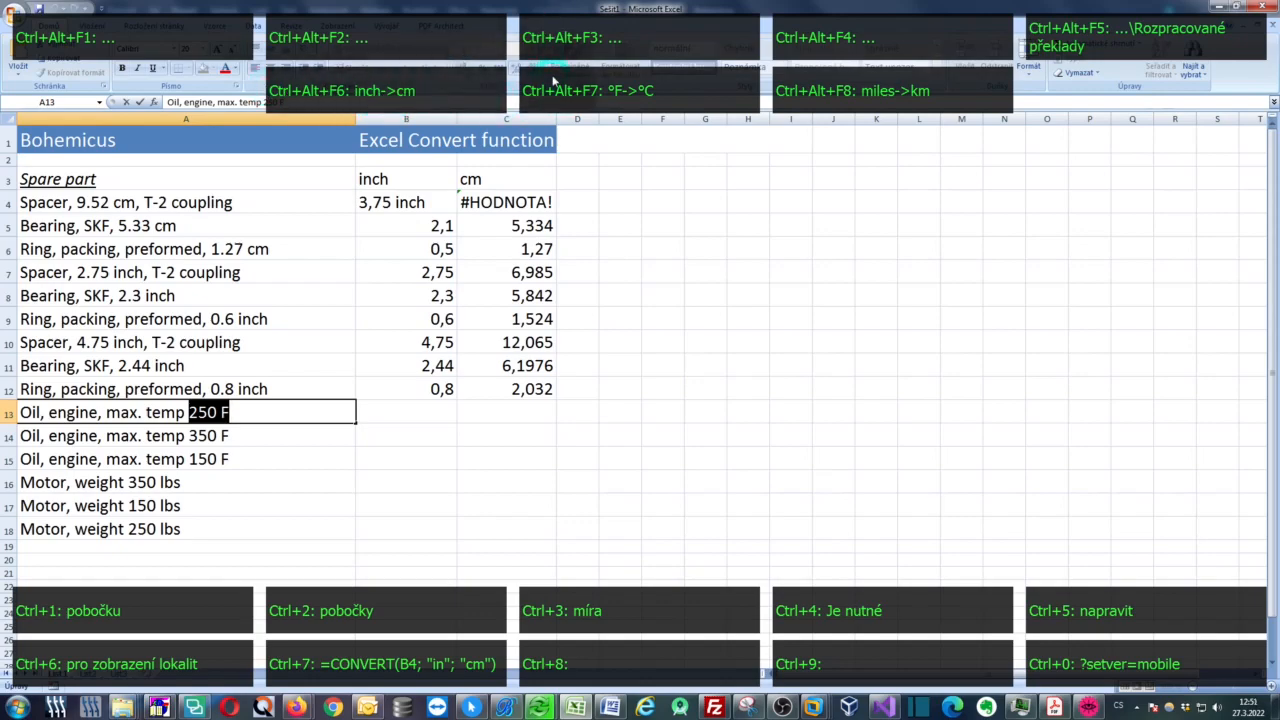
pyautogui.moveTo(618, 104)
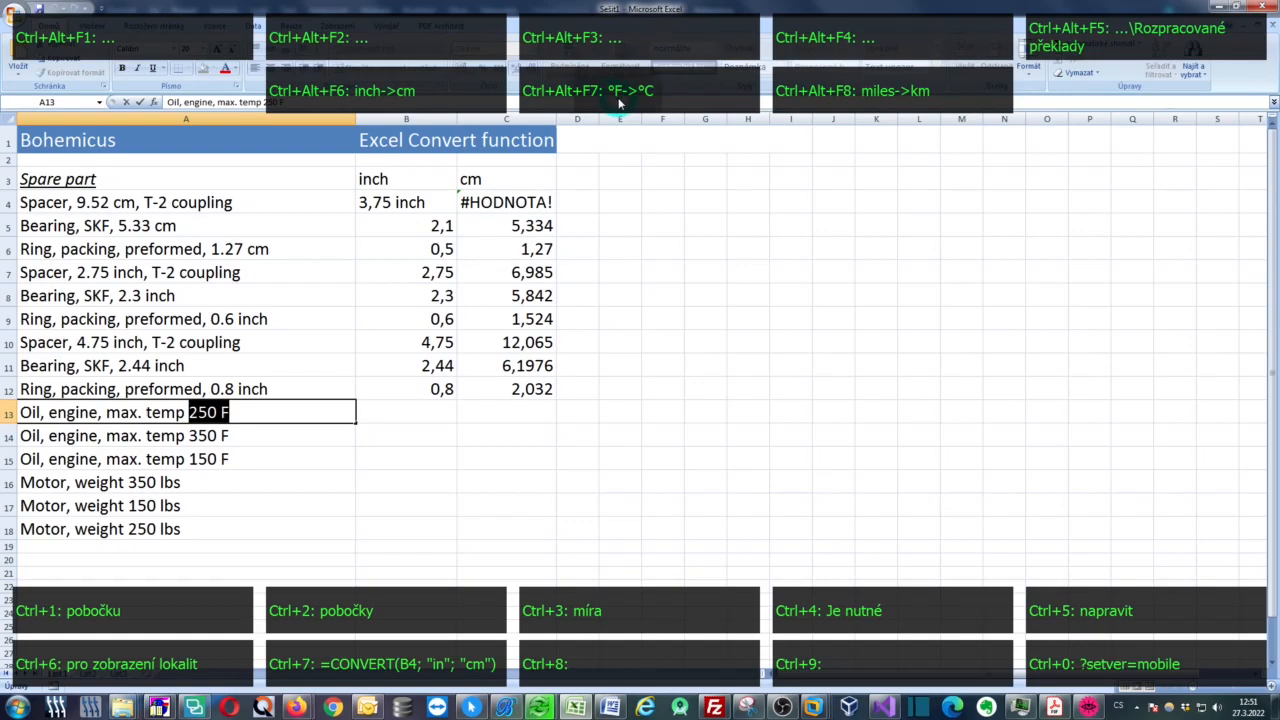
pyautogui.moveTo(820, 108)
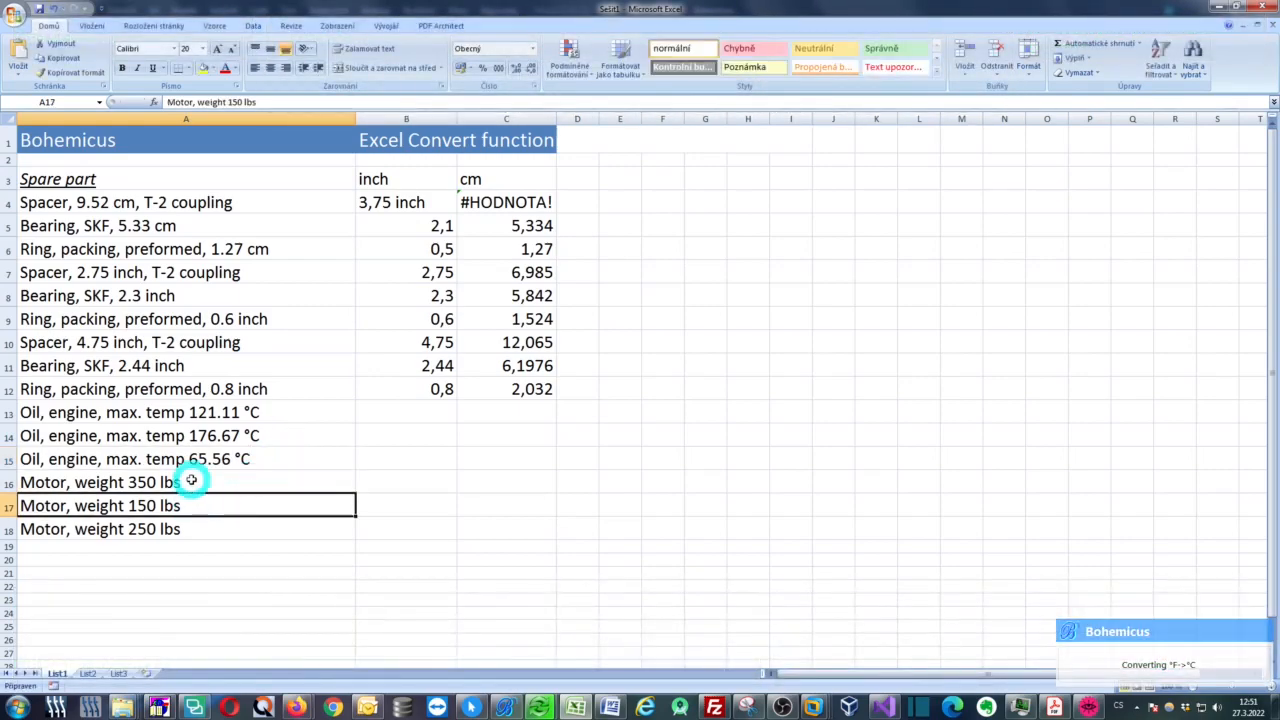
# Convert the A13–A15 temperatures from °F to °C, then select the first motor weight in A16.
pyautogui.click(100, 482)
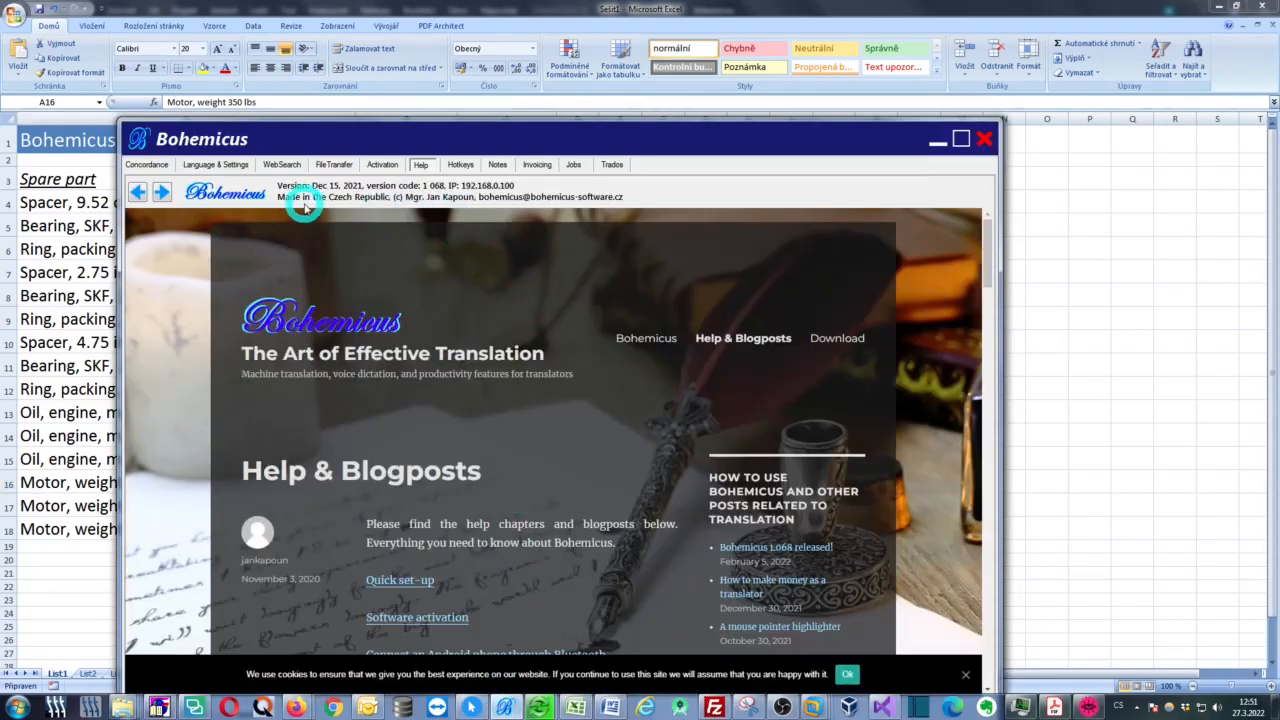
# Change Bohemicus unit-conversion slot 3 from miles->km to pounds->kg and close the window.
pyautogui.click(216, 164)
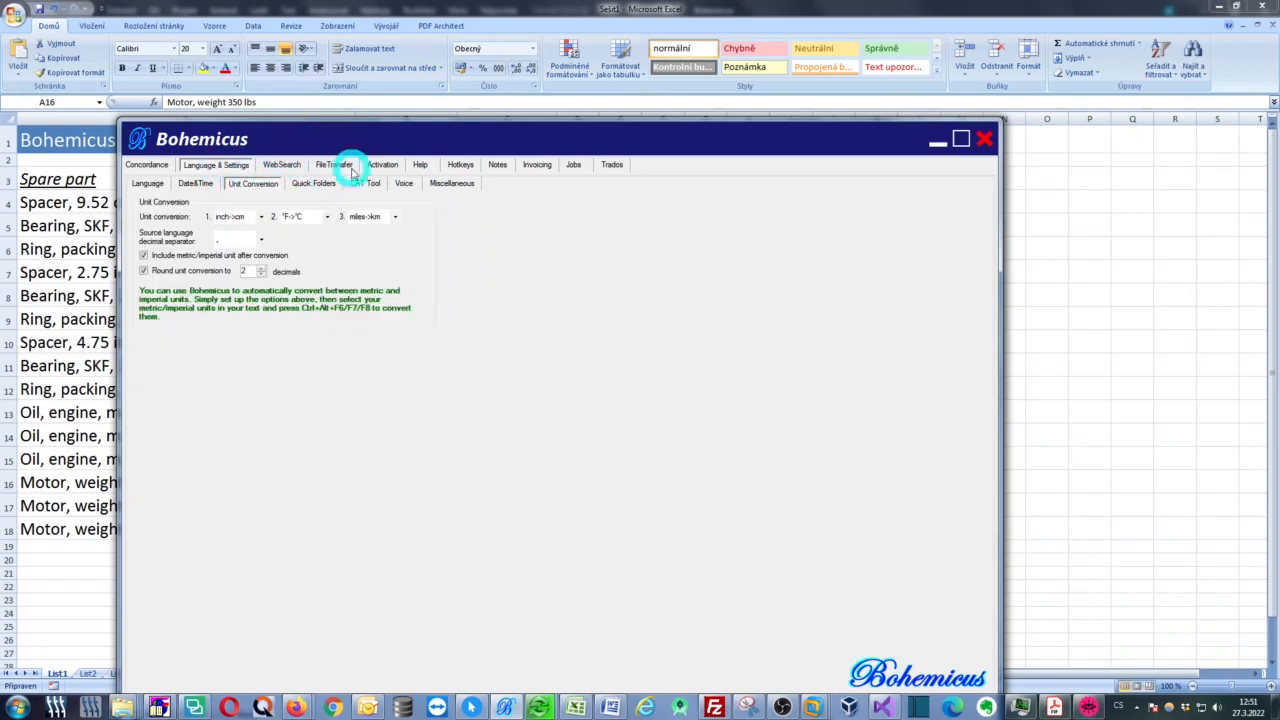
pyautogui.click(394, 216)
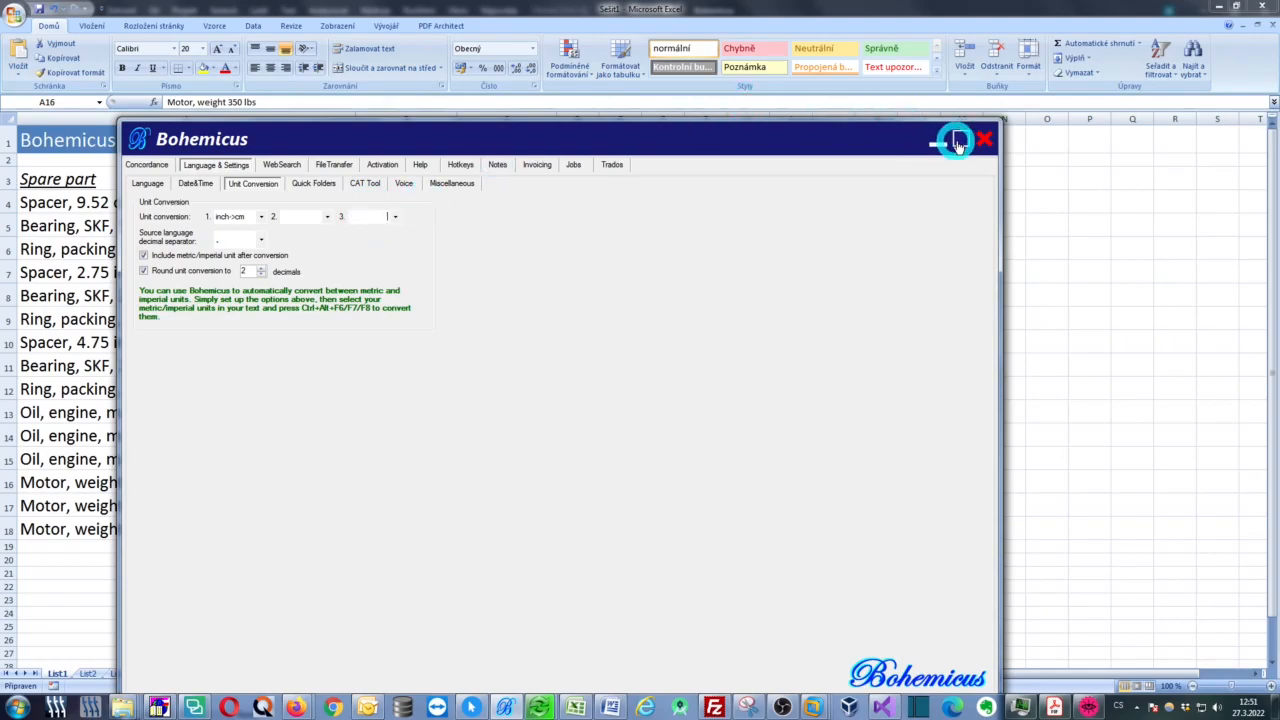
pyautogui.click(956, 140)
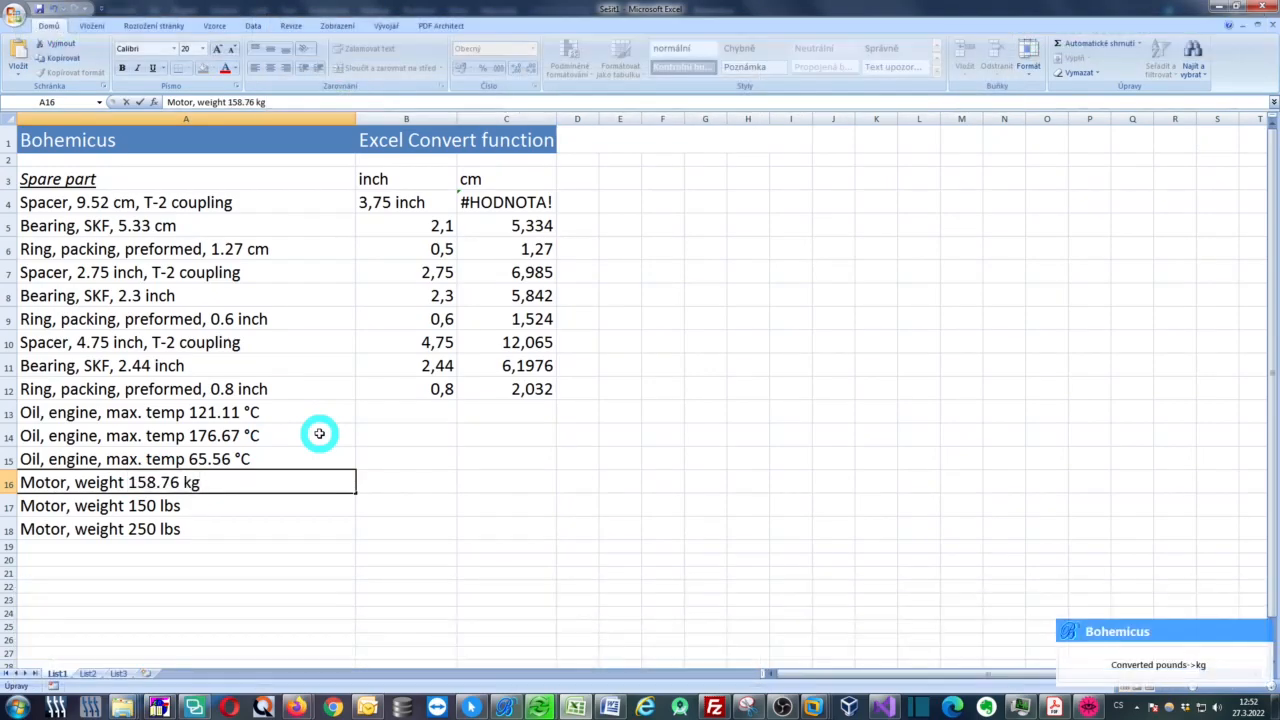
# Convert the A16–A18 motor weights from lbs to kg (158.76, 68.04, 113.4 kg) with Ctrl+Alt+F8.
pyautogui.click(140, 504)
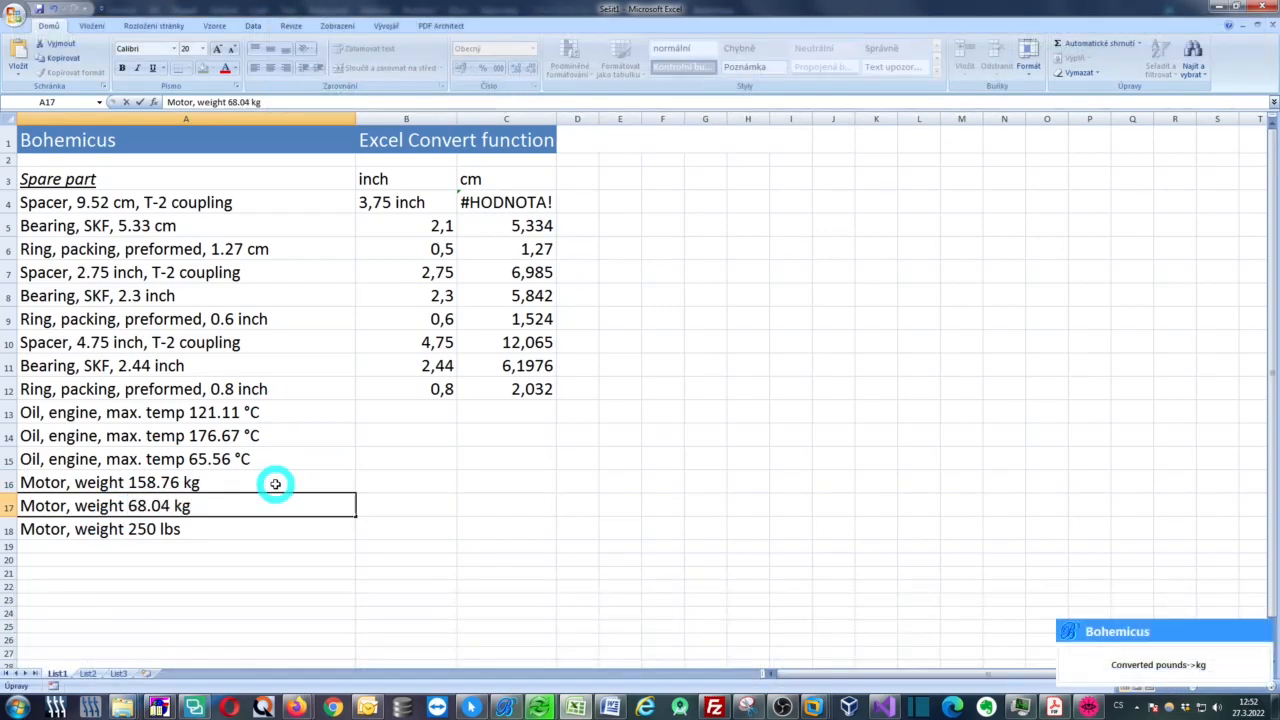
pyautogui.click(130, 528)
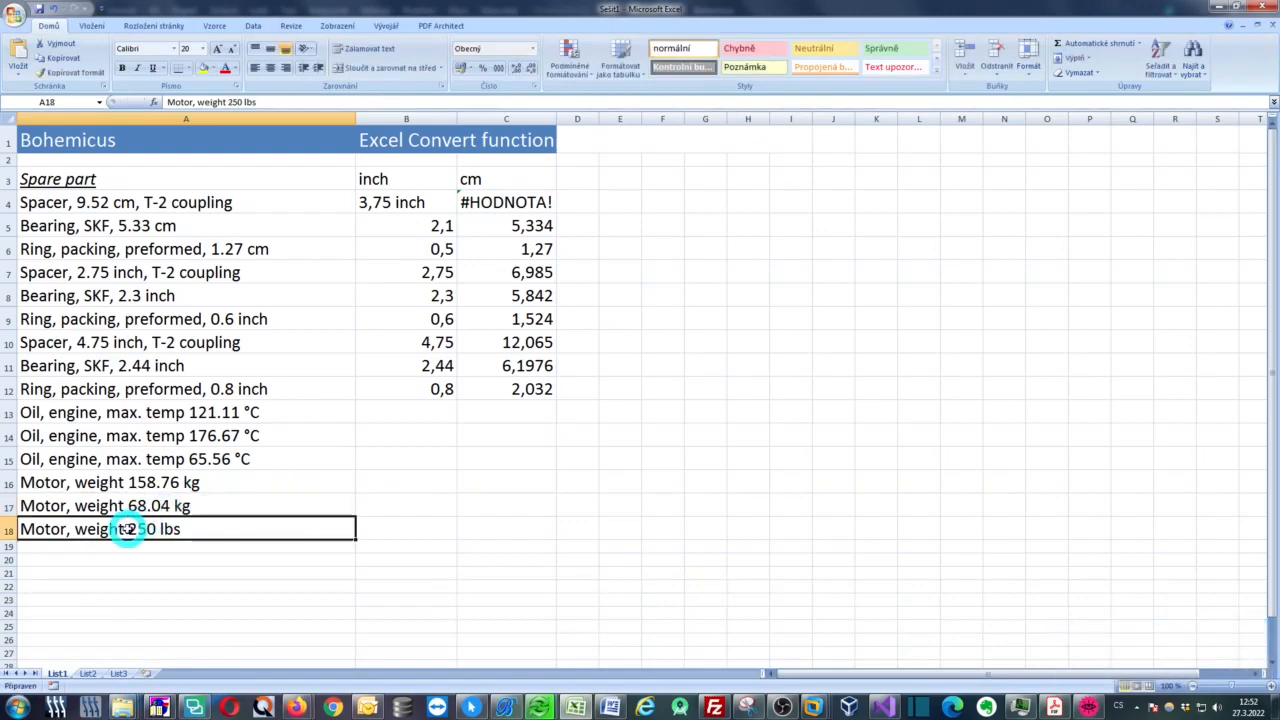
pyautogui.doubleClick(130, 528)
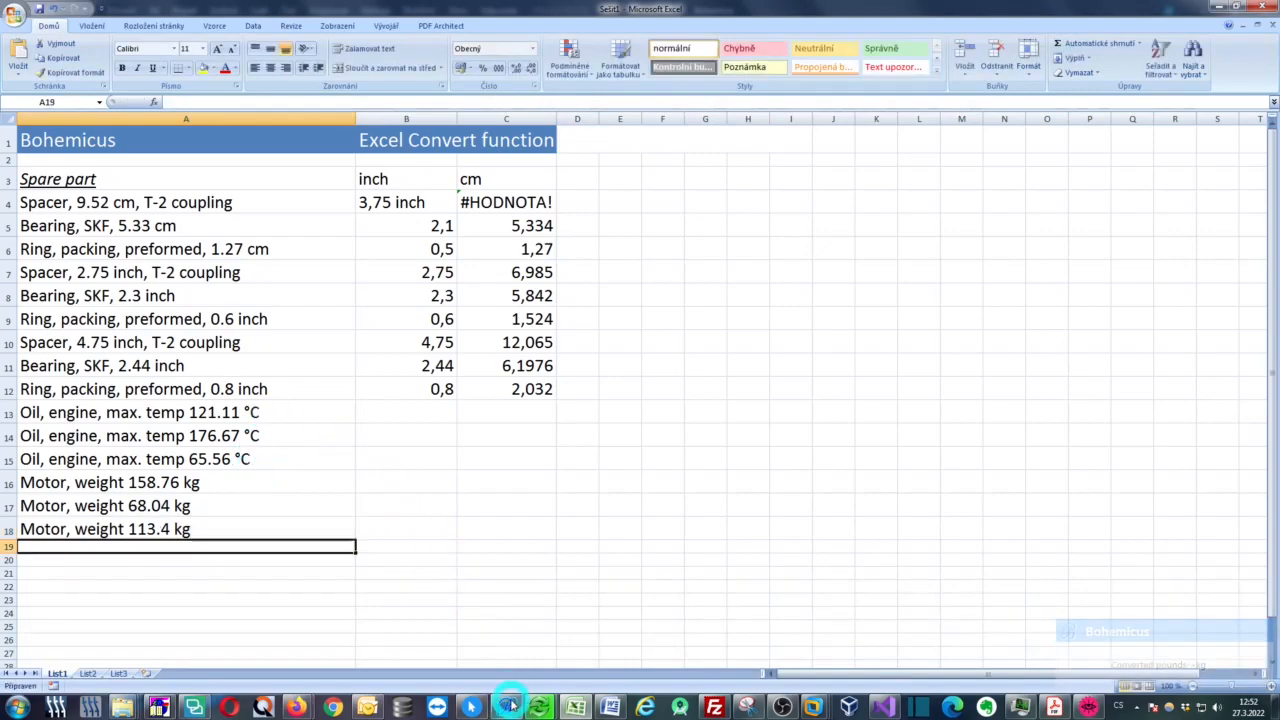
pyautogui.click(510, 708)
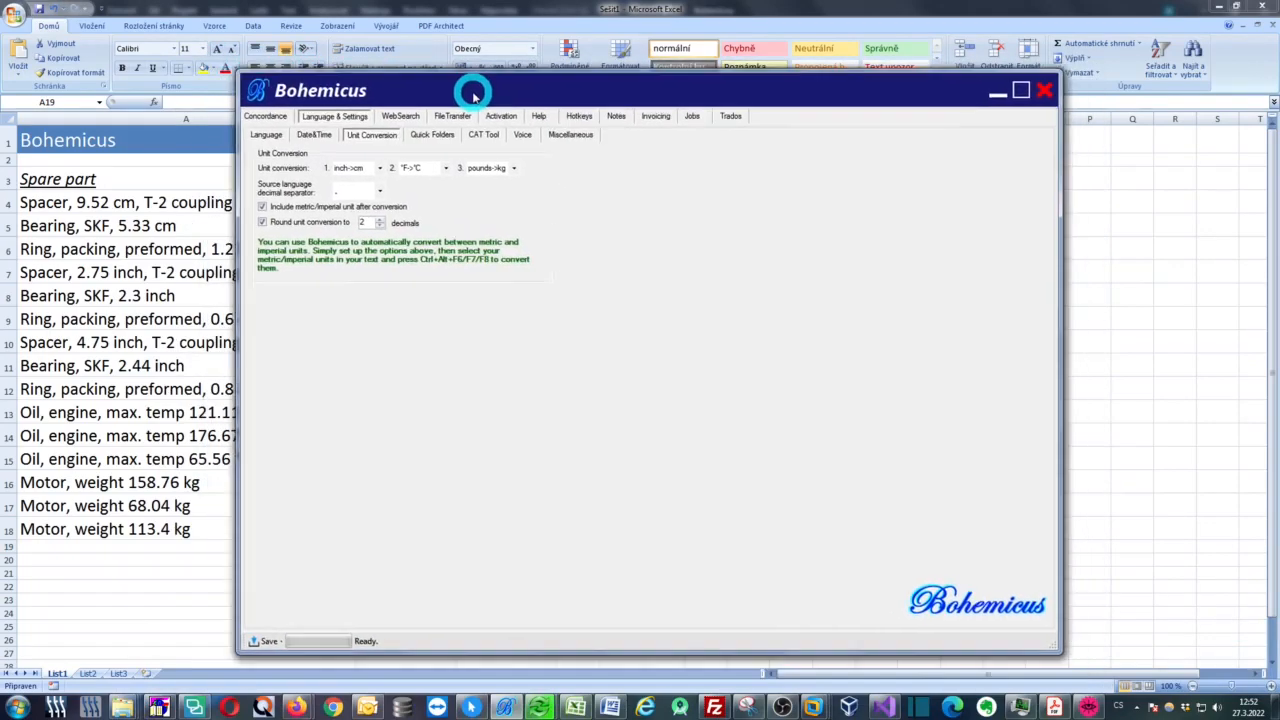
pyautogui.moveTo(478, 96)
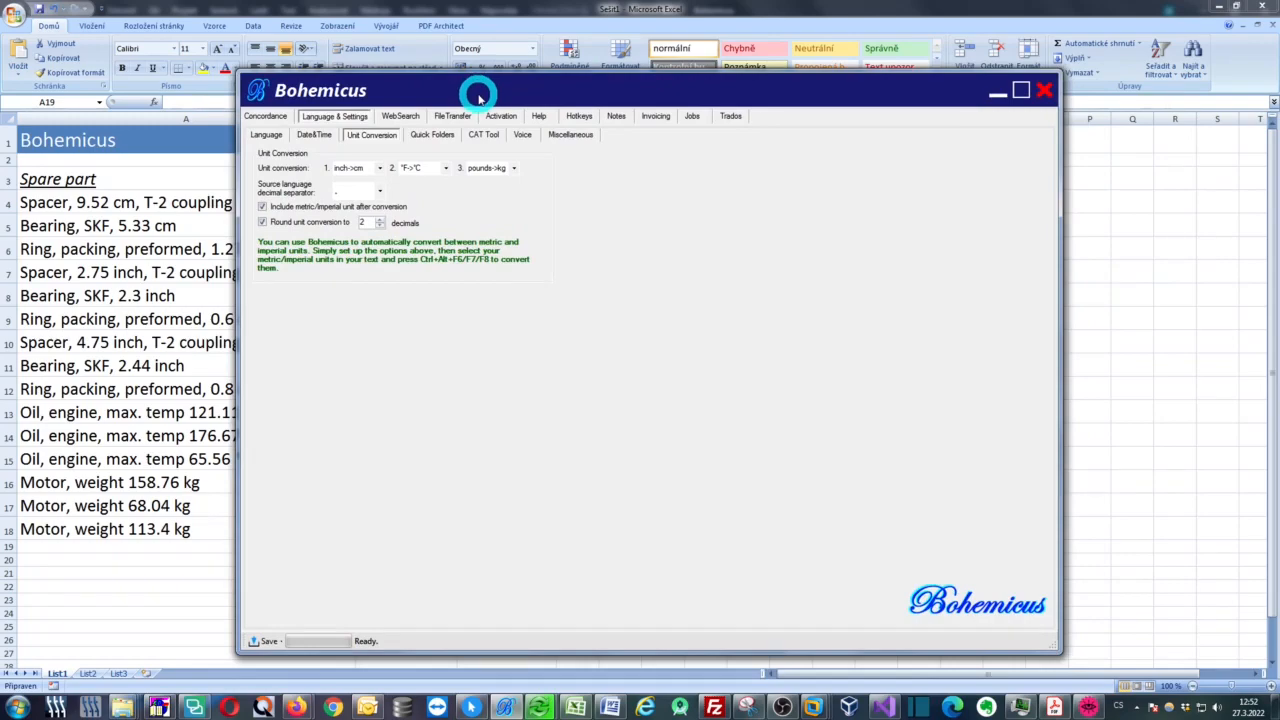
# Reposition the Bohemicus window showing the inch->cm, °F->°C and pounds->kg conversions.
pyautogui.moveTo(480, 90); pyautogui.dragTo(460, 68)
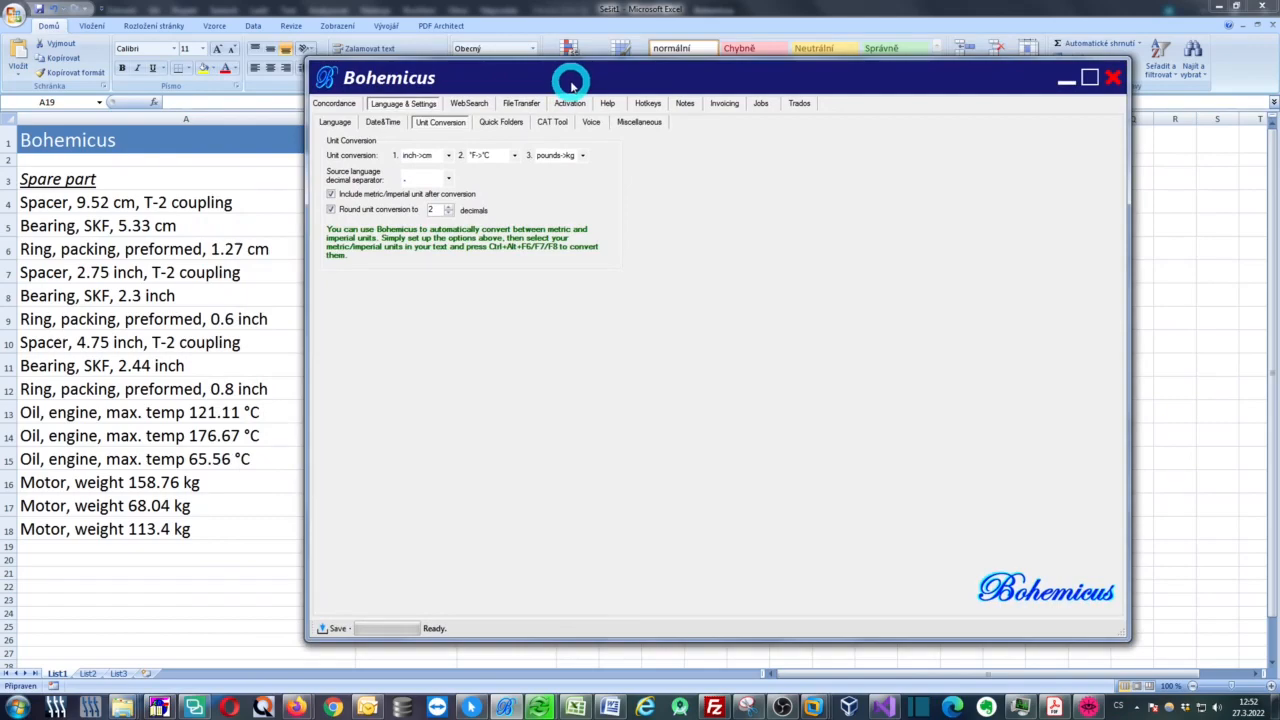
pyautogui.moveTo(1020, 96)
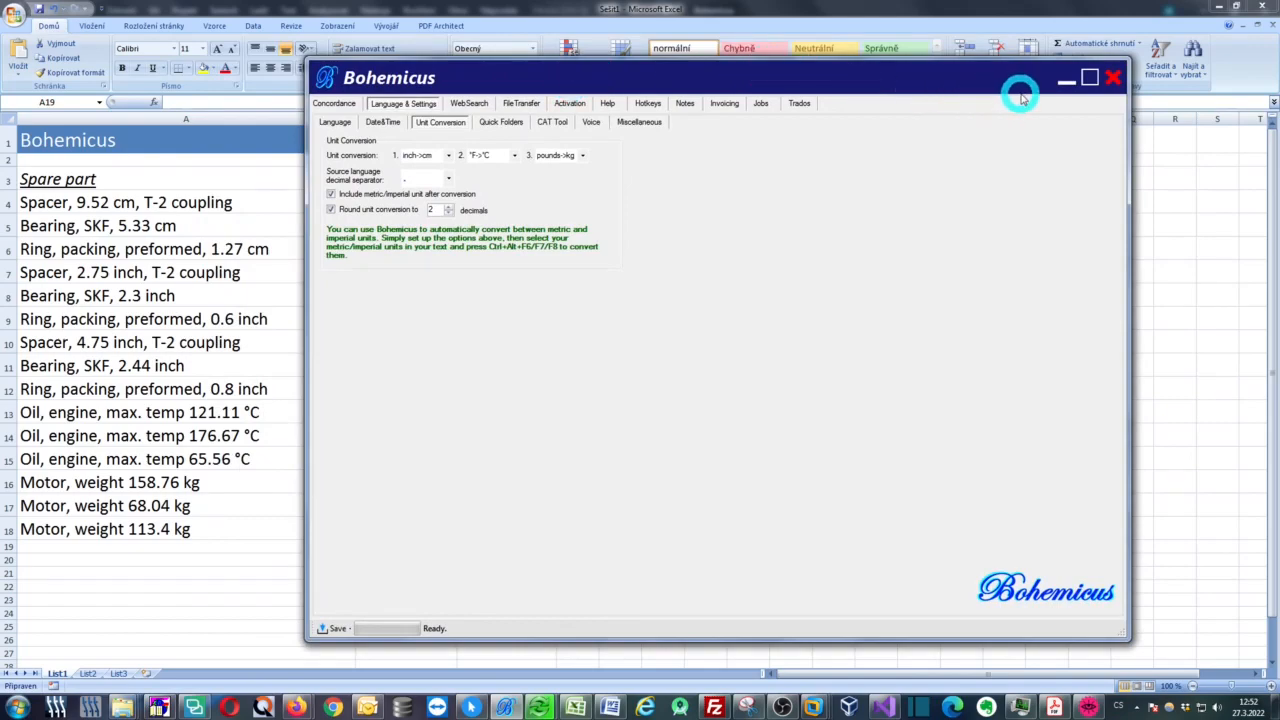